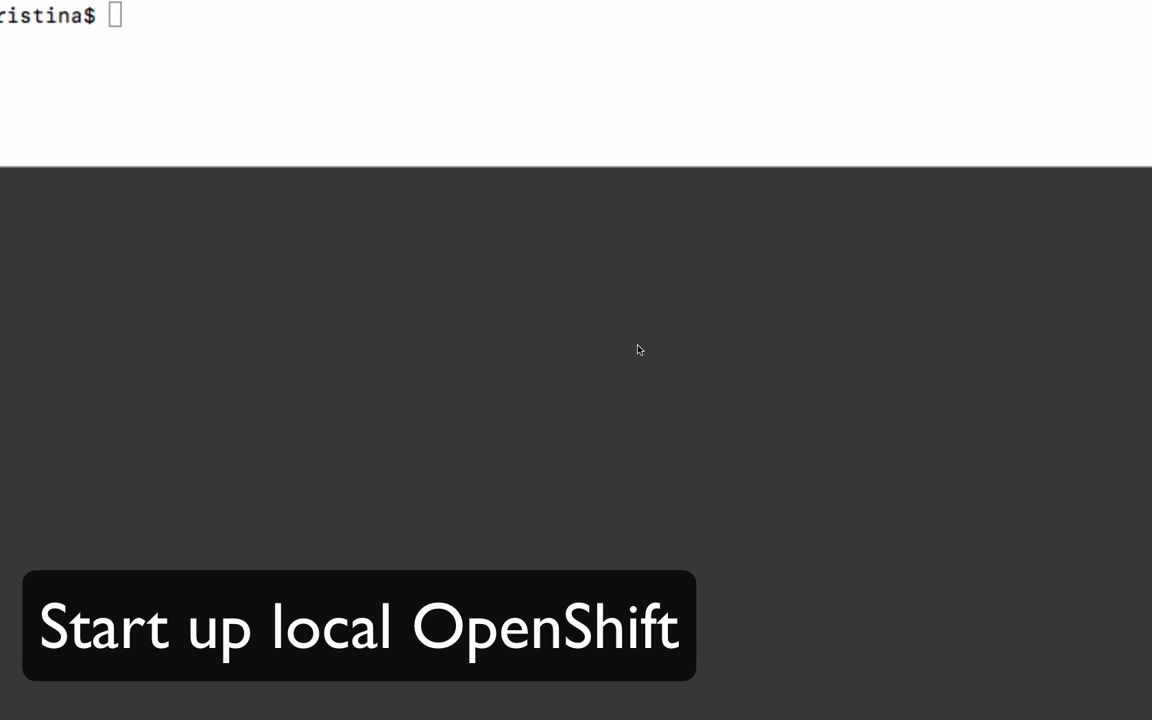
Start a local OpenShift cluster from the ose image with --create-machine, then begin an oc project command.
text(oc cluster up --image=registry.access.redhat.com/openshift3/ose --create-machine)
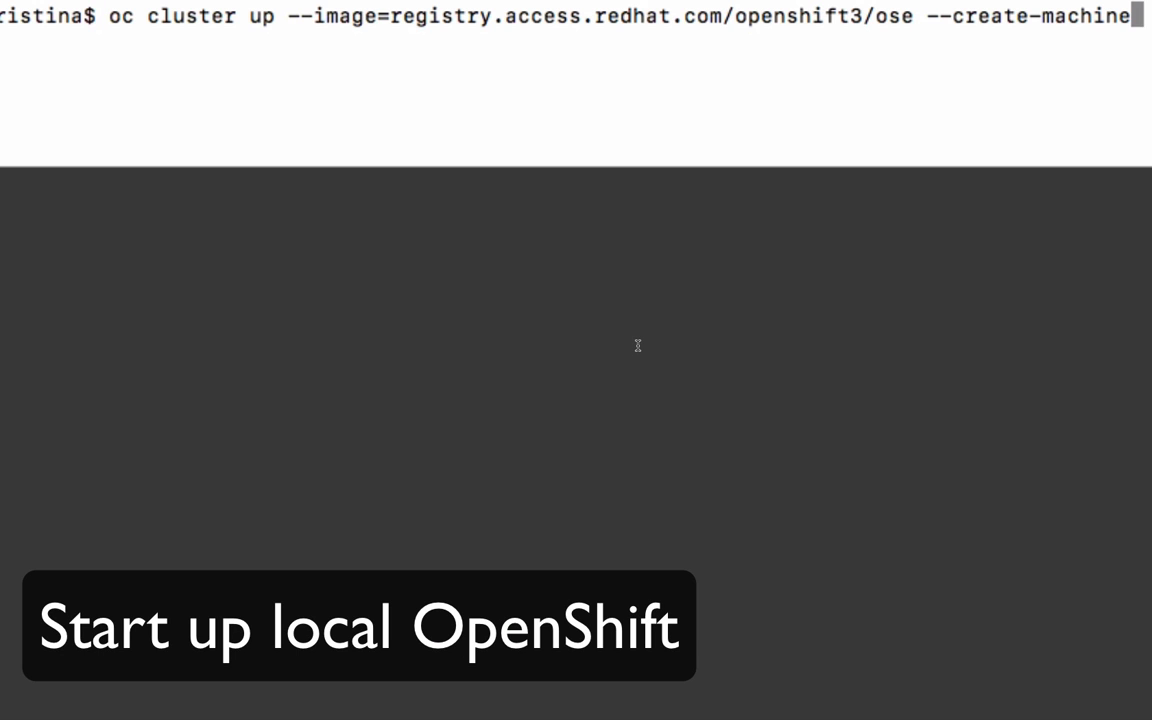
key(Return)
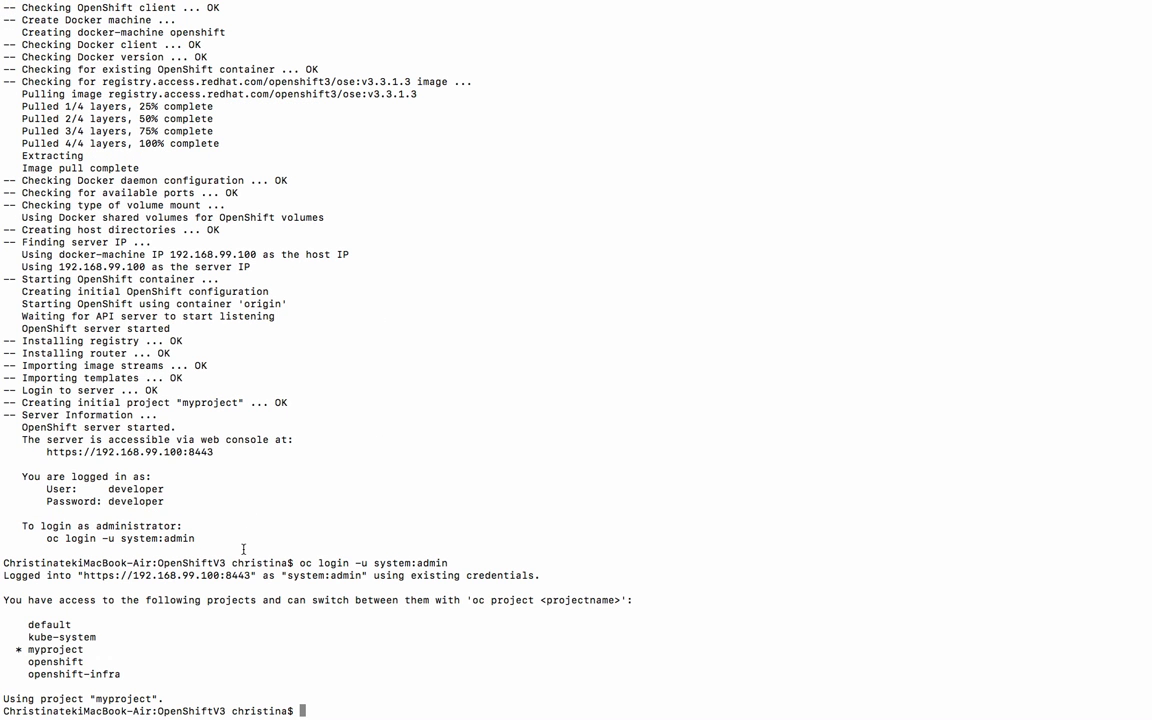
text(oc project openshif)
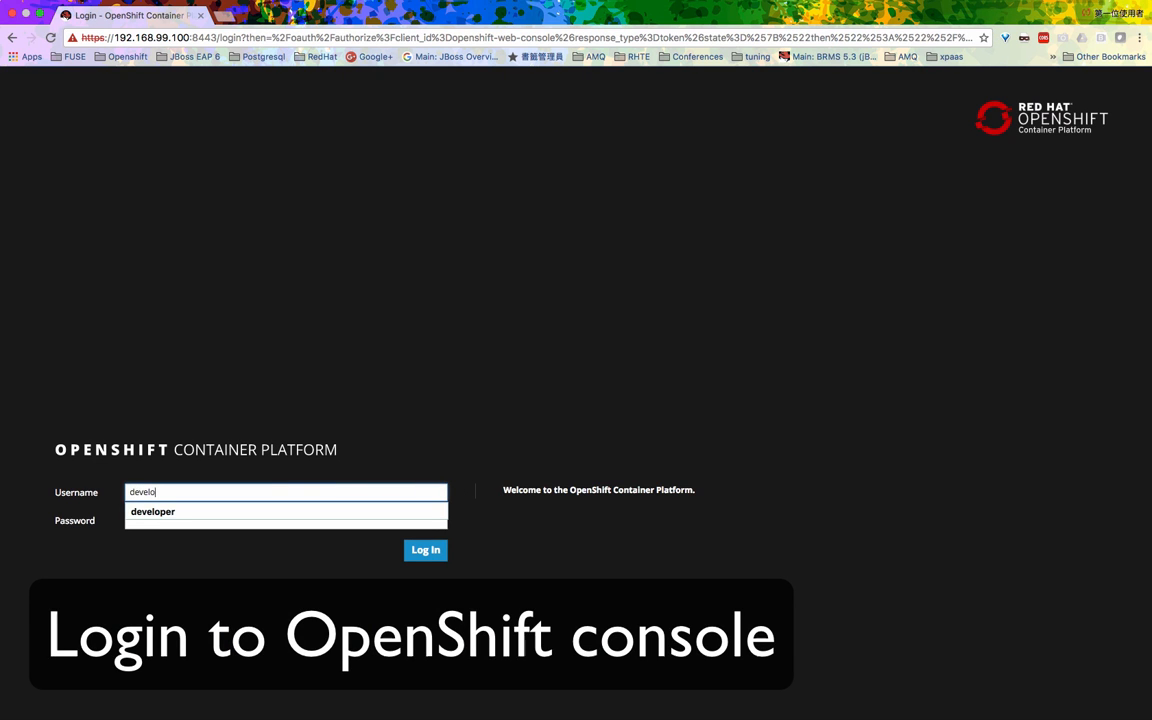
Log in, create a jenkins-ephemeral server in fisdemo, and reopen the add-to-project catalog.
click(425, 550)
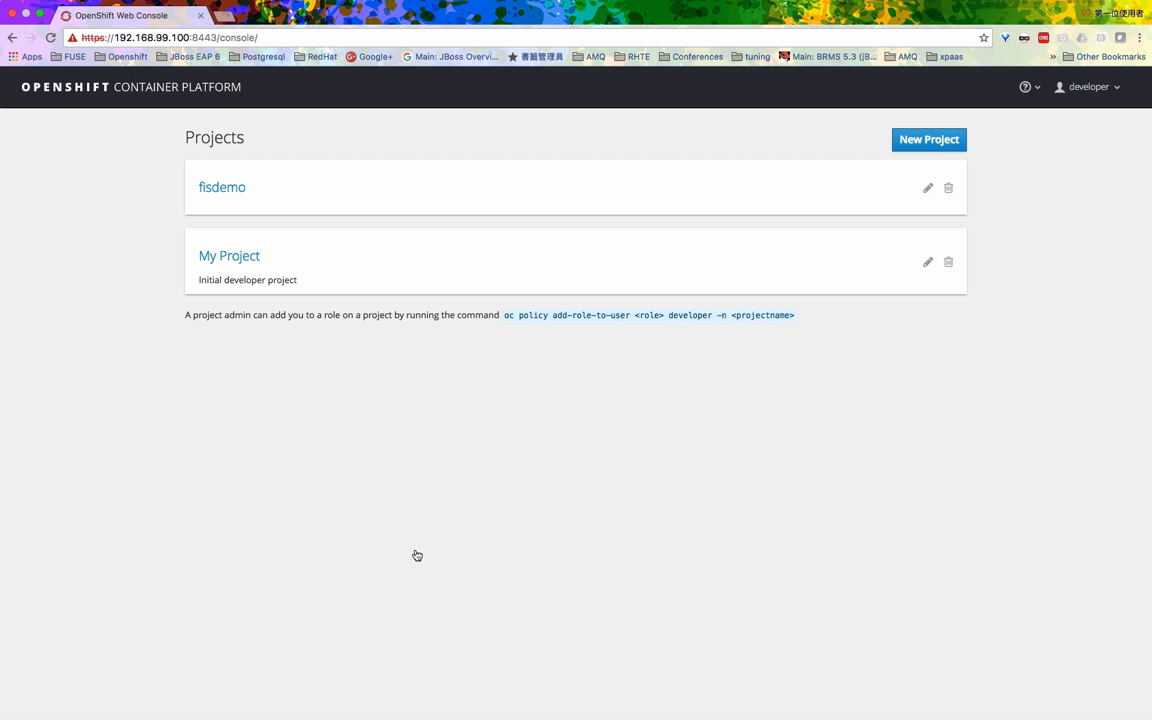
click(222, 187)
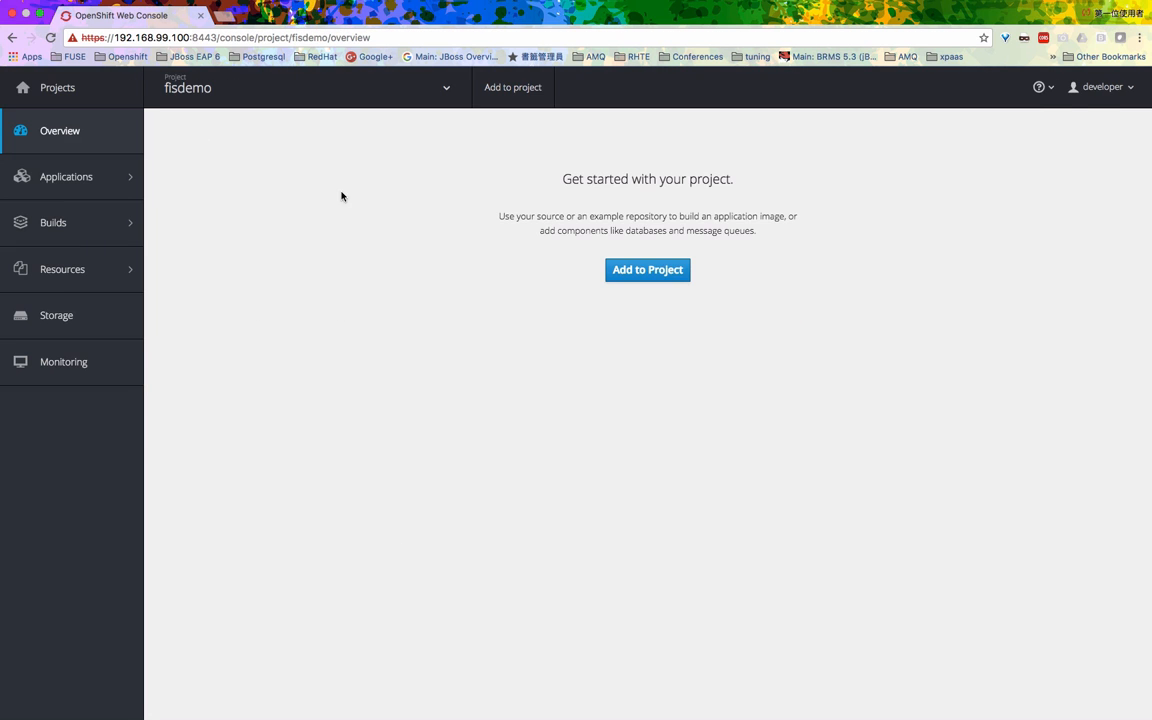
click(647, 269)
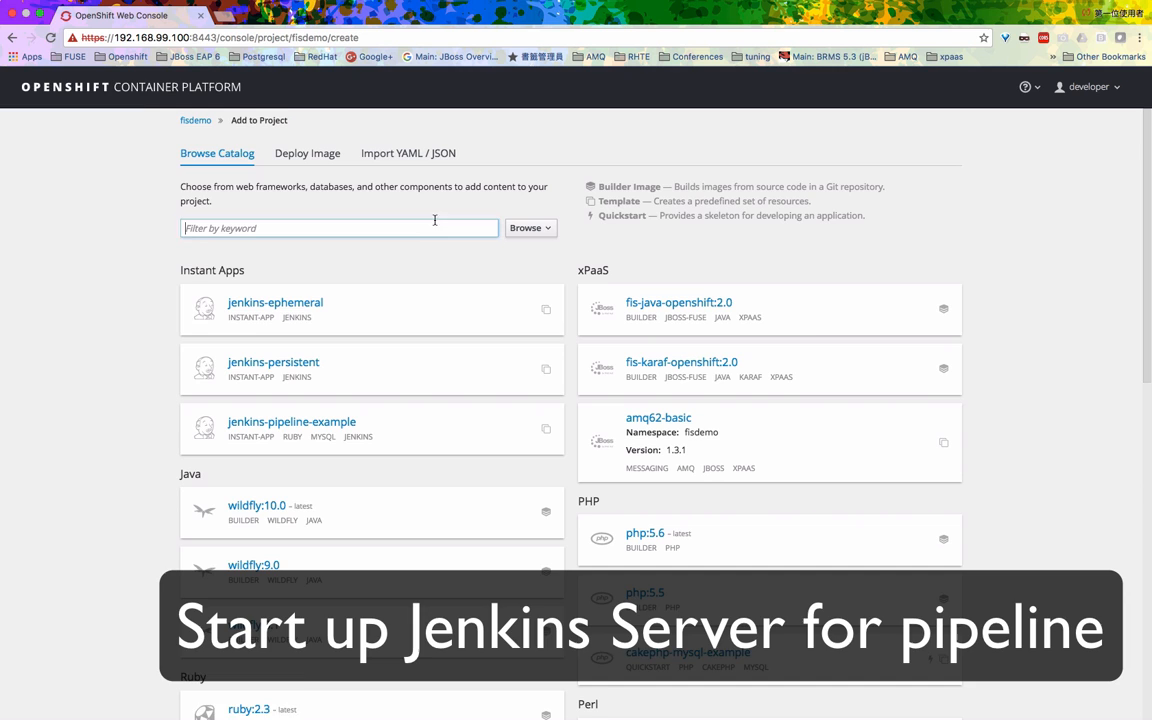
click(275, 302)
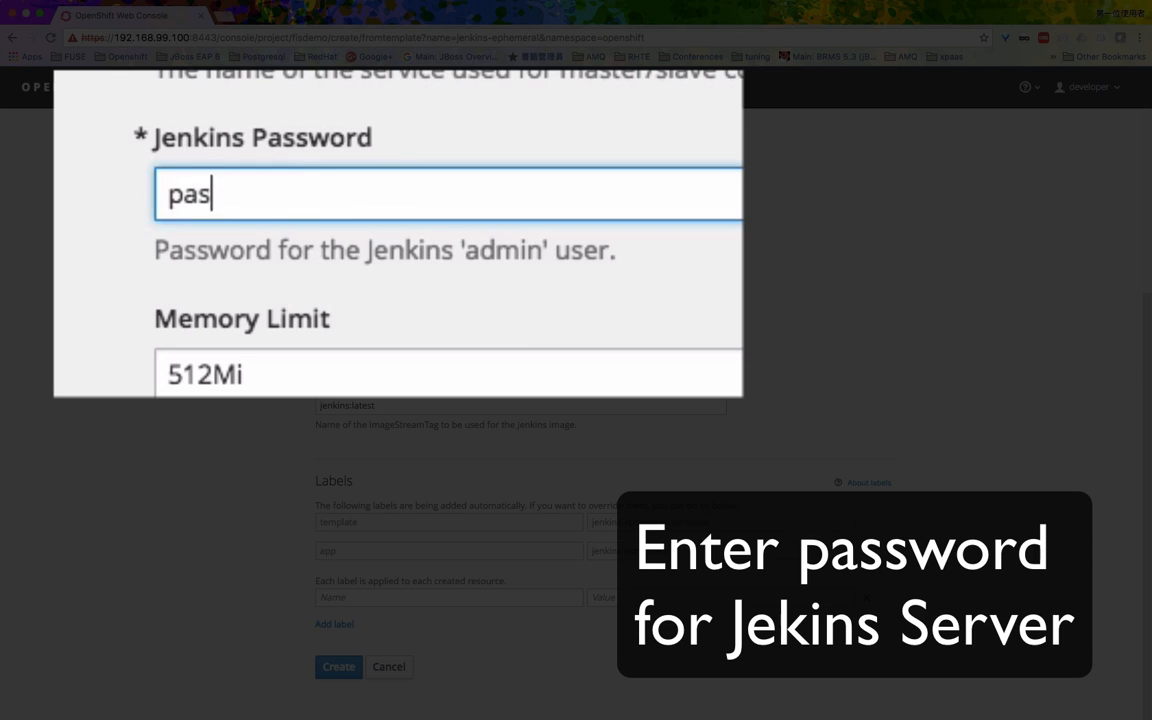
click(338, 666)
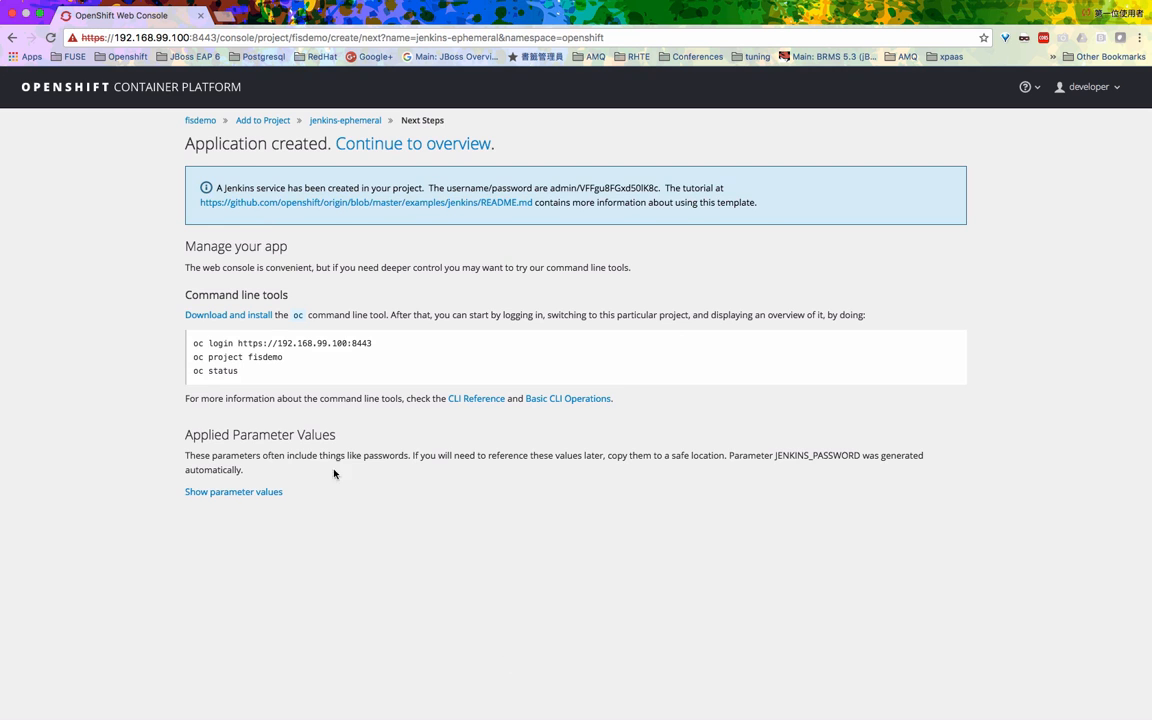
click(412, 143)
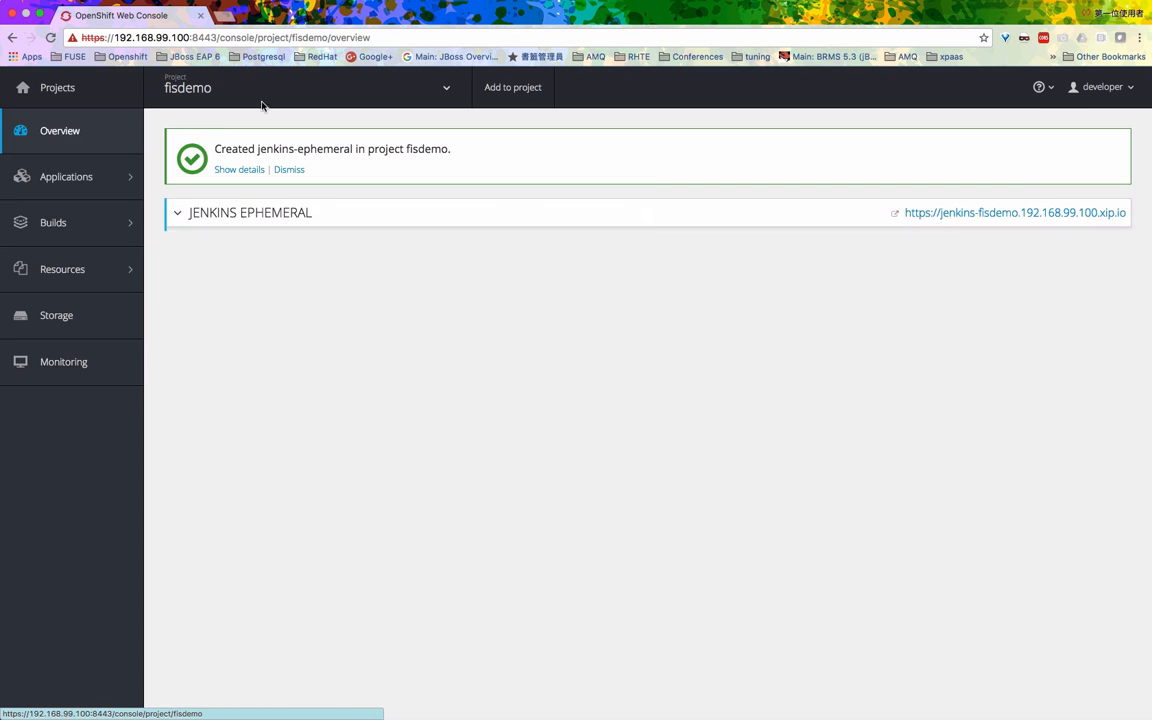
click(512, 87)
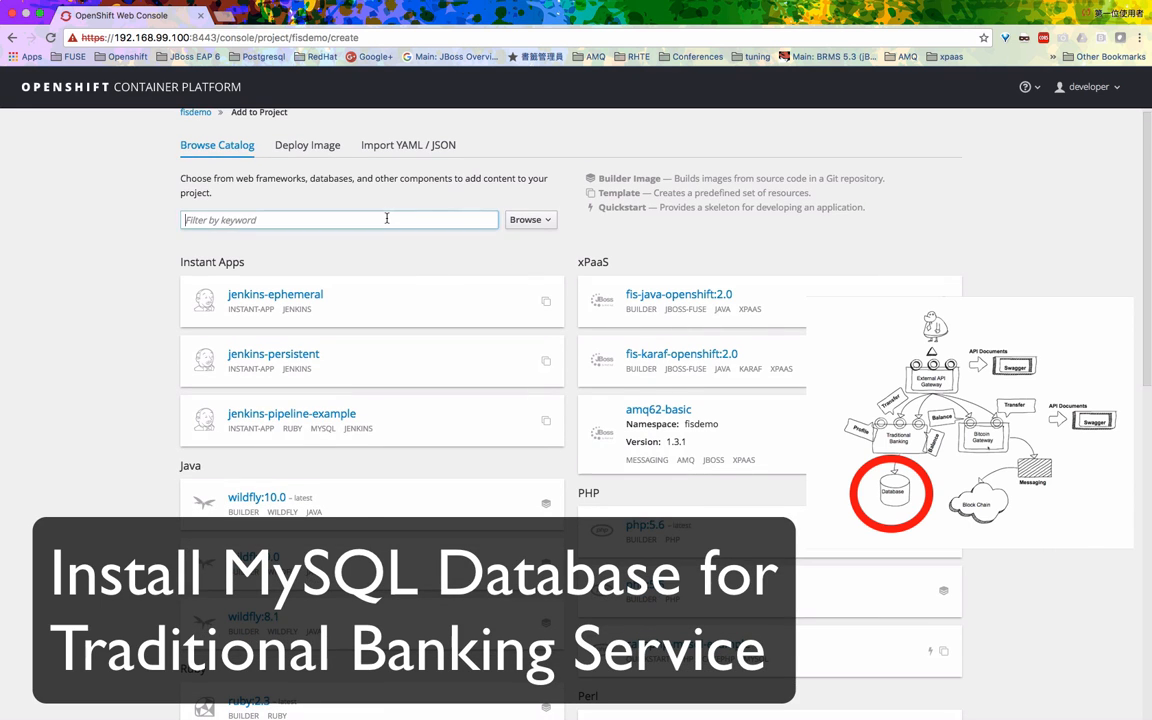
Filter the catalog for 'mysql', create mysql-ephemeral, and return to the fisdemo overview.
text(mysql)
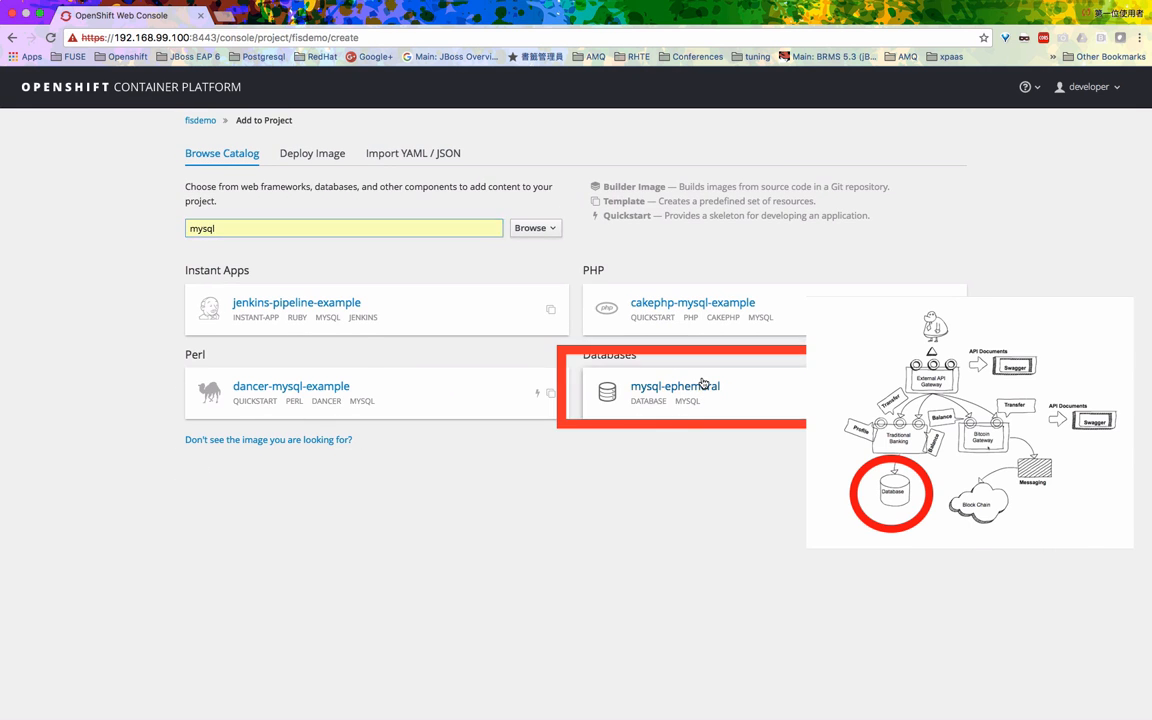
click(675, 386)
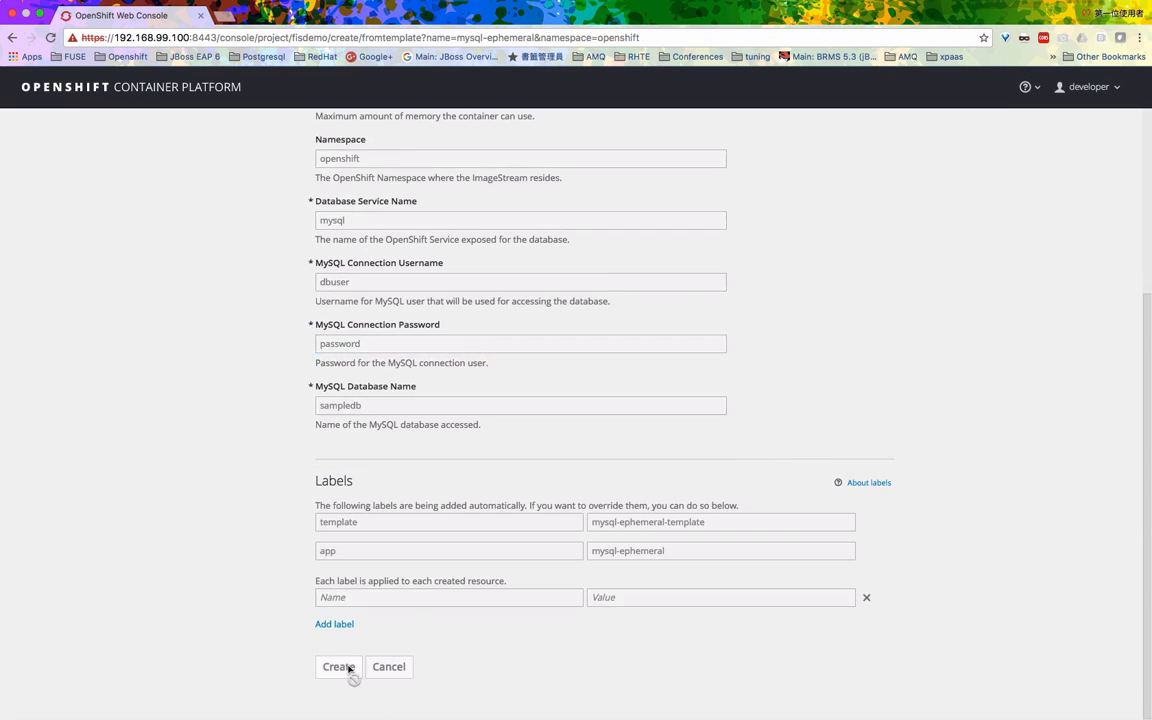
click(338, 667)
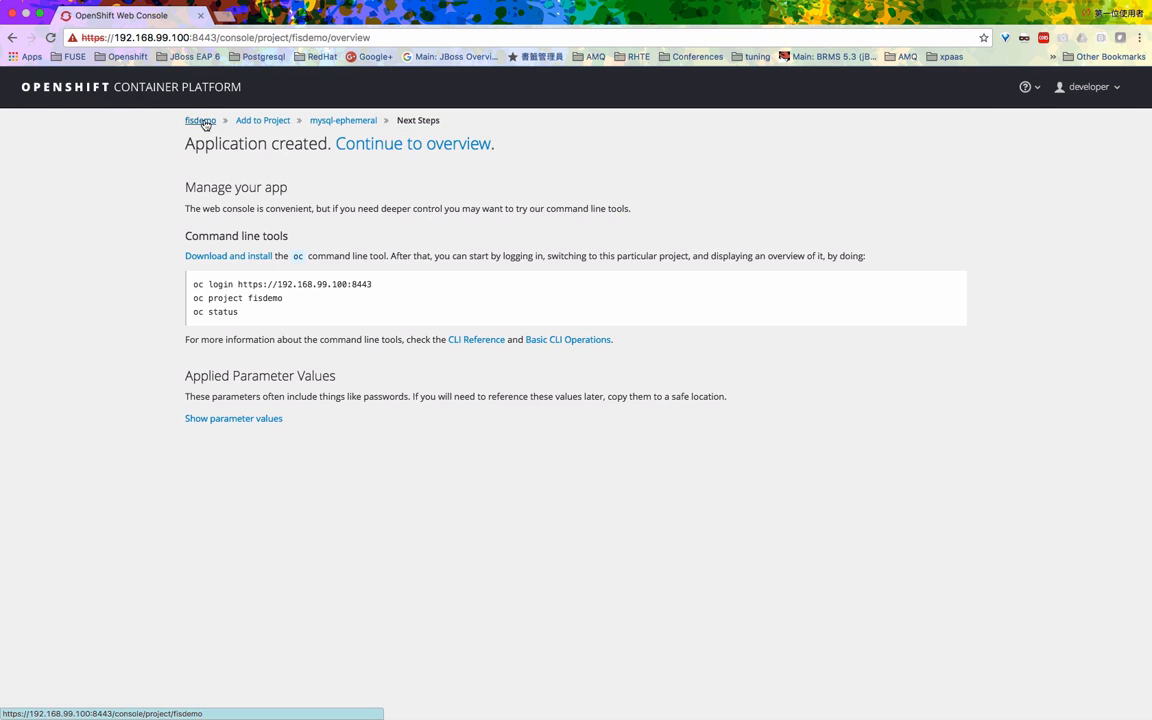
click(412, 143)
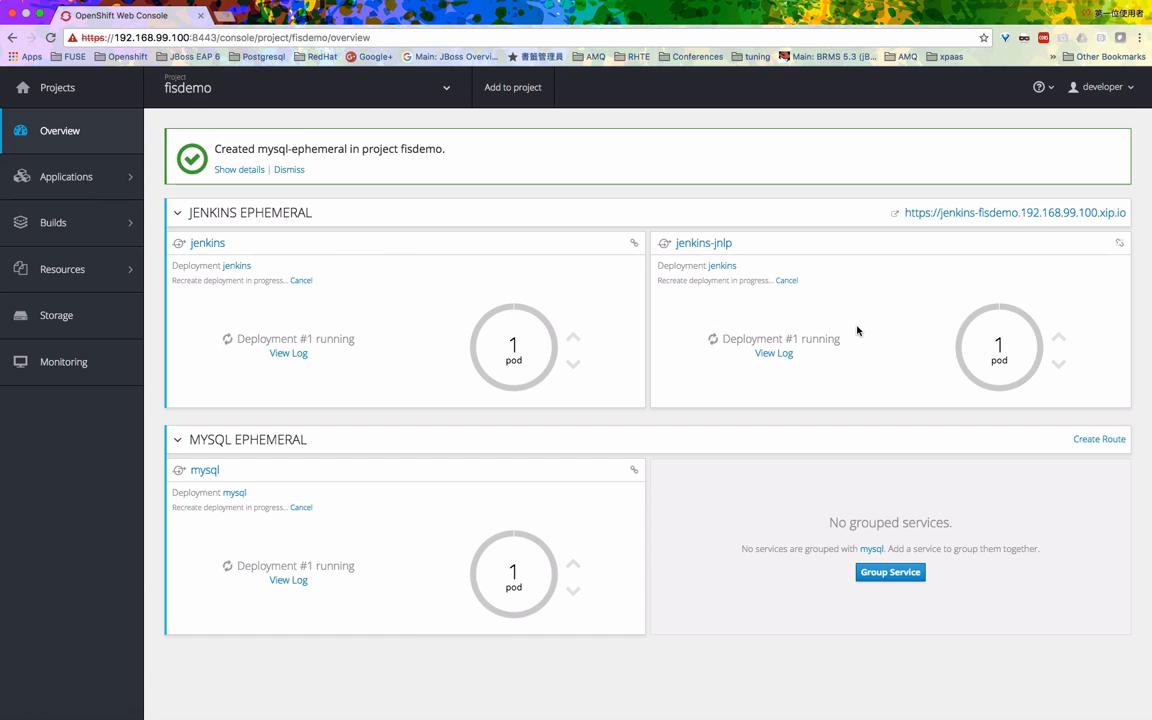
click(66, 176)
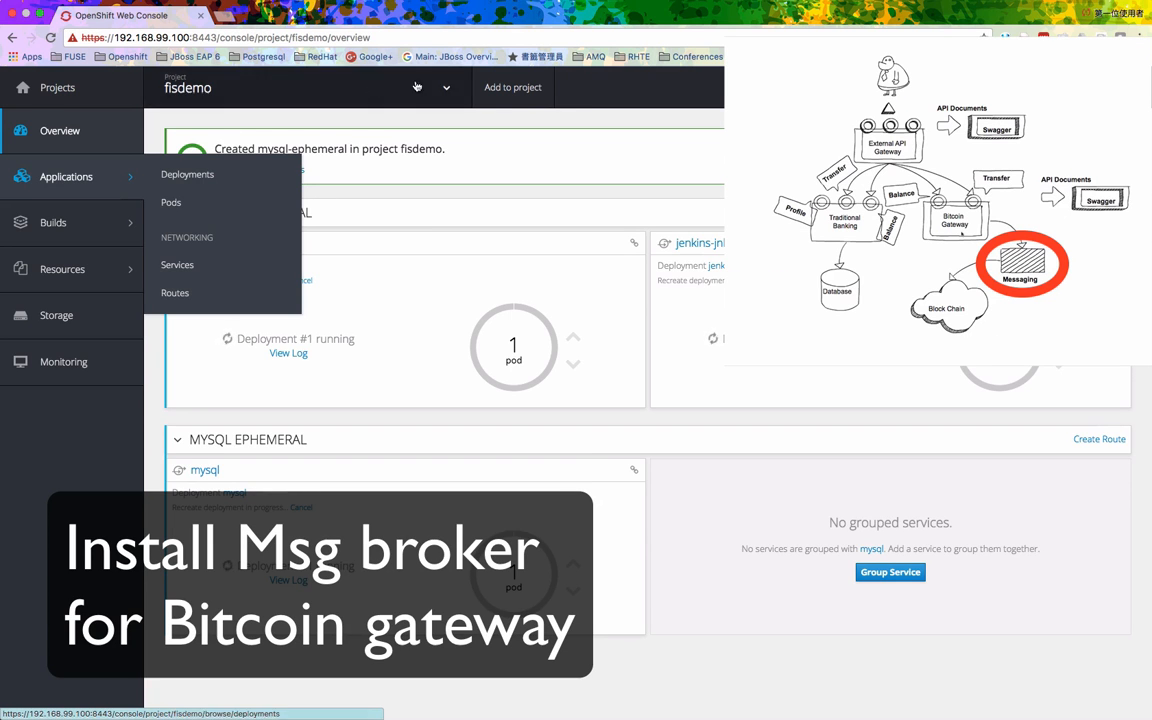
Add the amq62-basic message broker template to fisdemo.
click(512, 87)
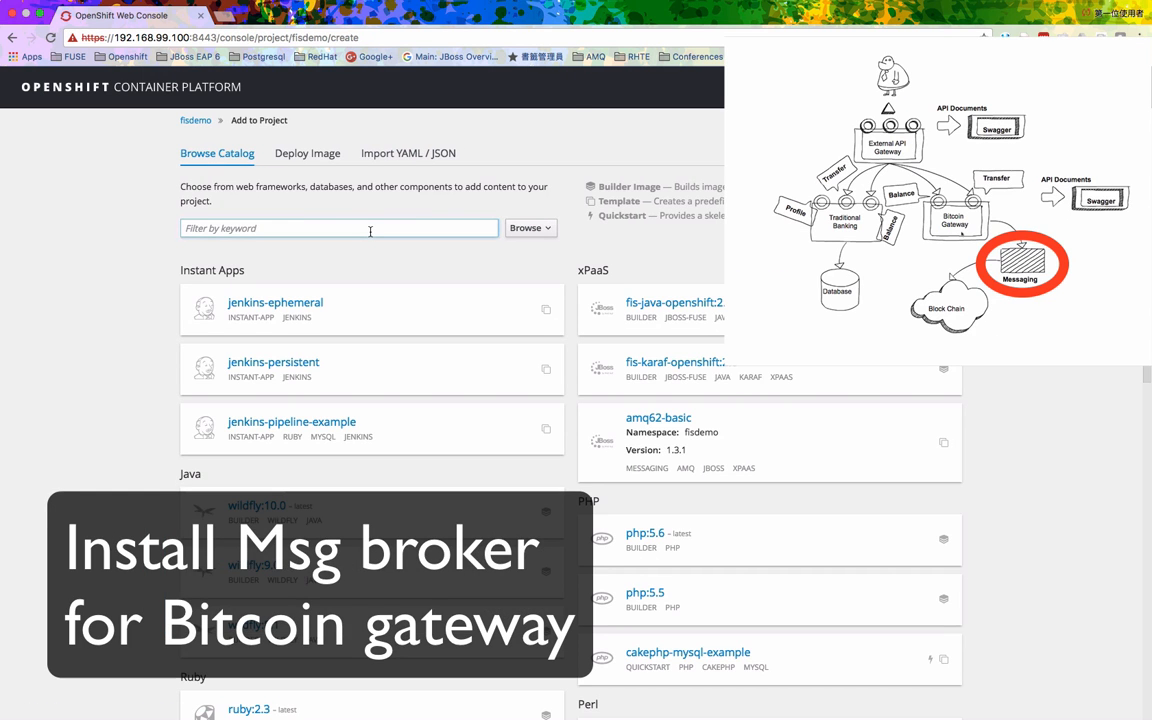
click(658, 417)
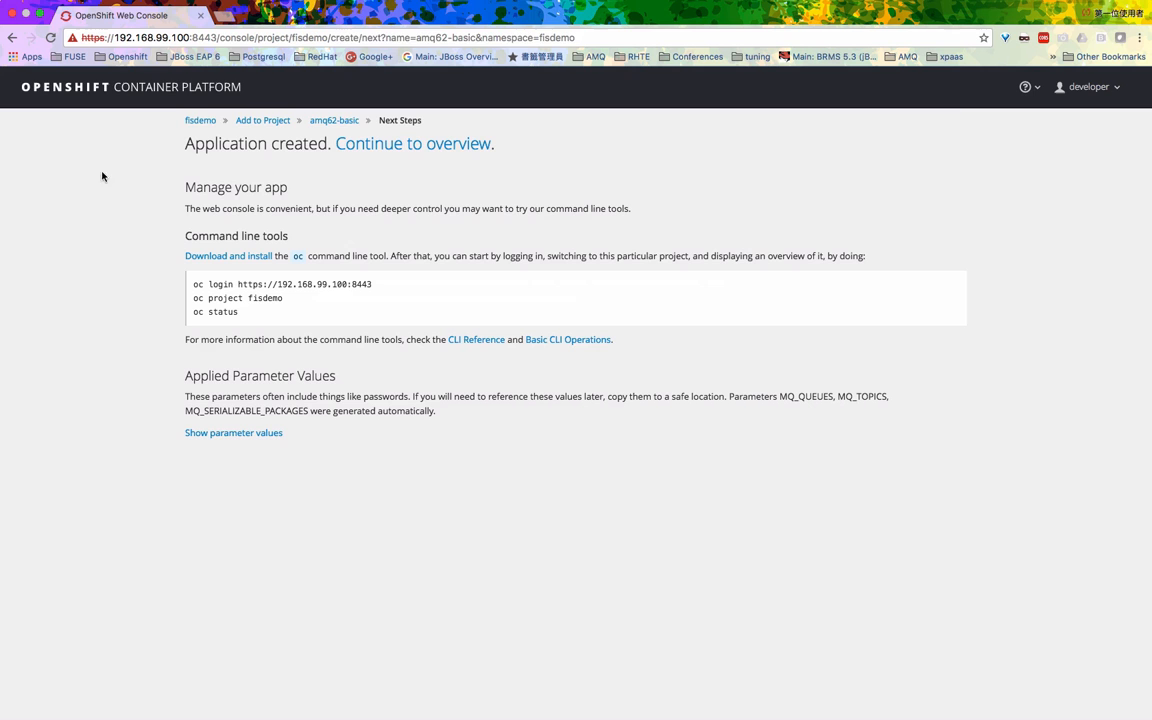
click(412, 143)
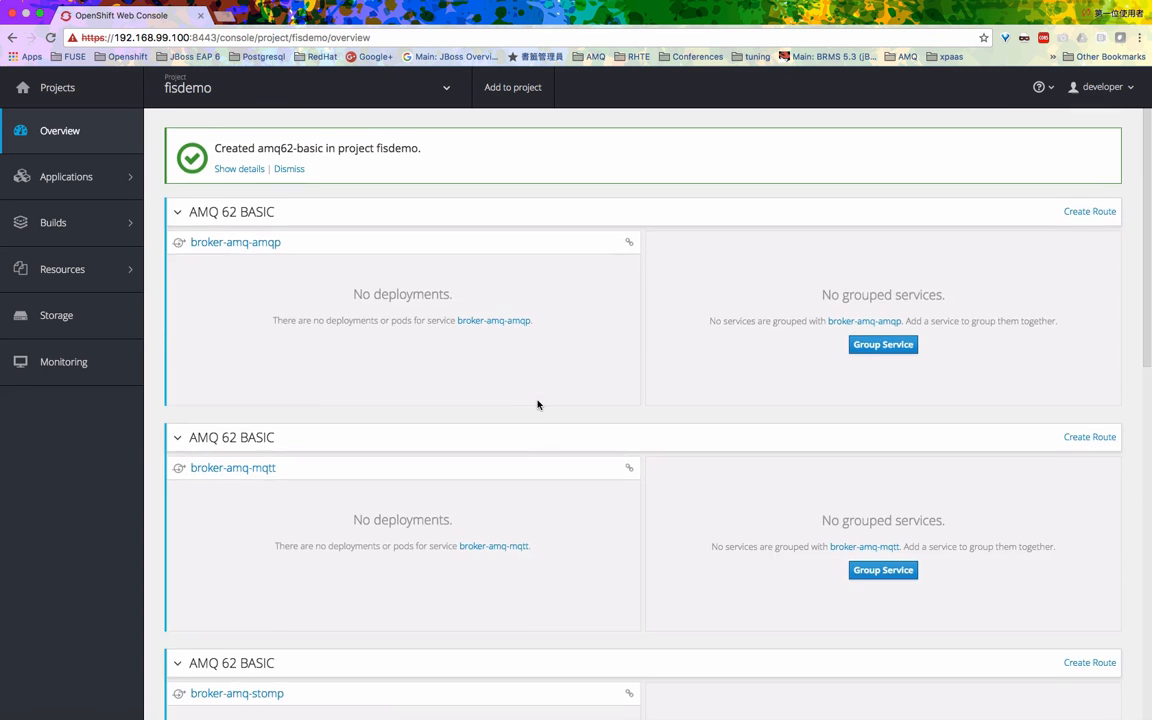
Review the overview and list deployments showing broker-amq, jenkins and mysql.
scroll(down, 3)
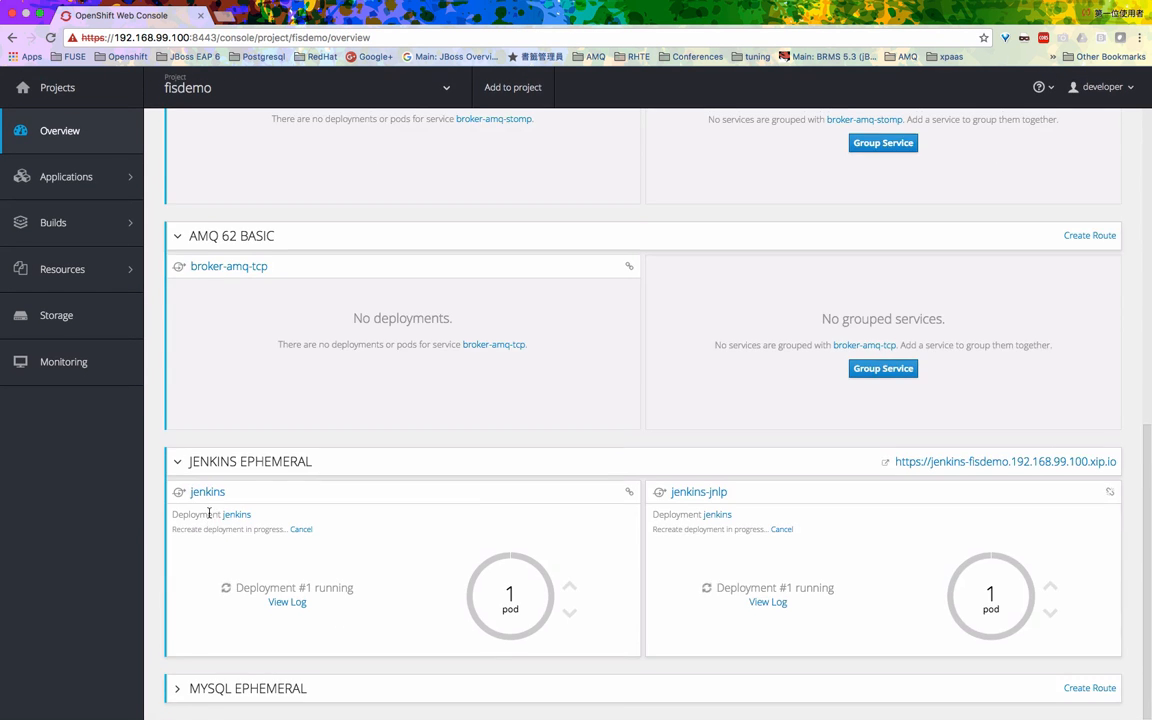
click(177, 688)
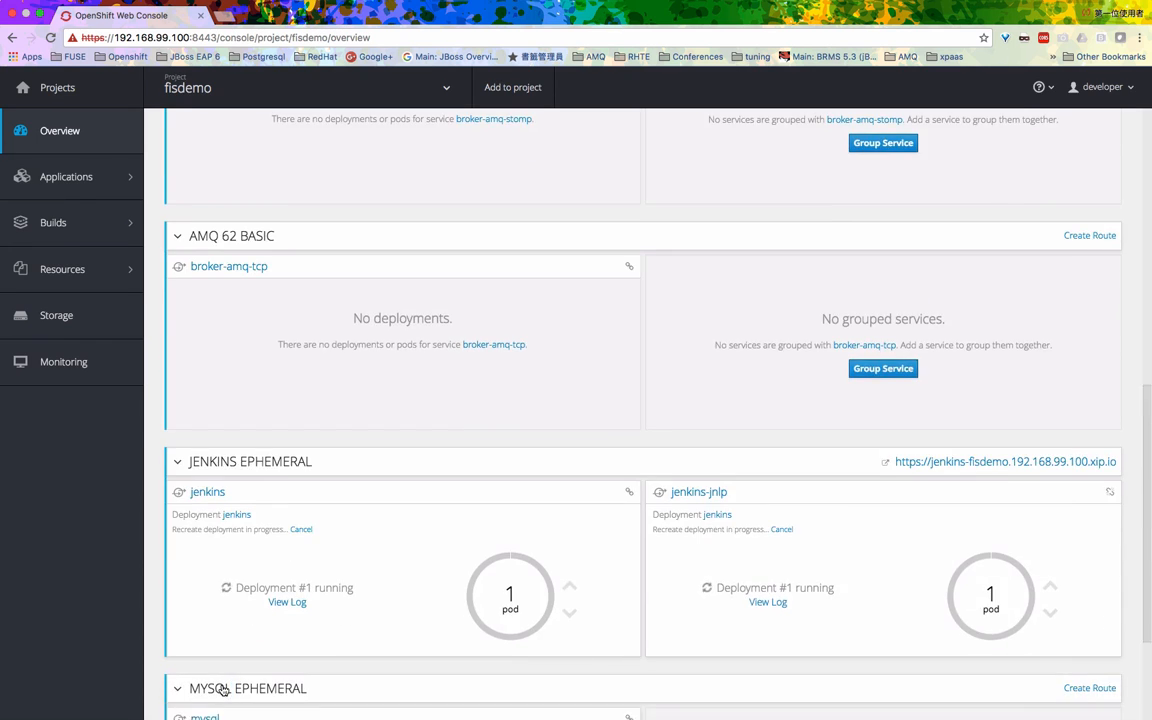
click(66, 176)
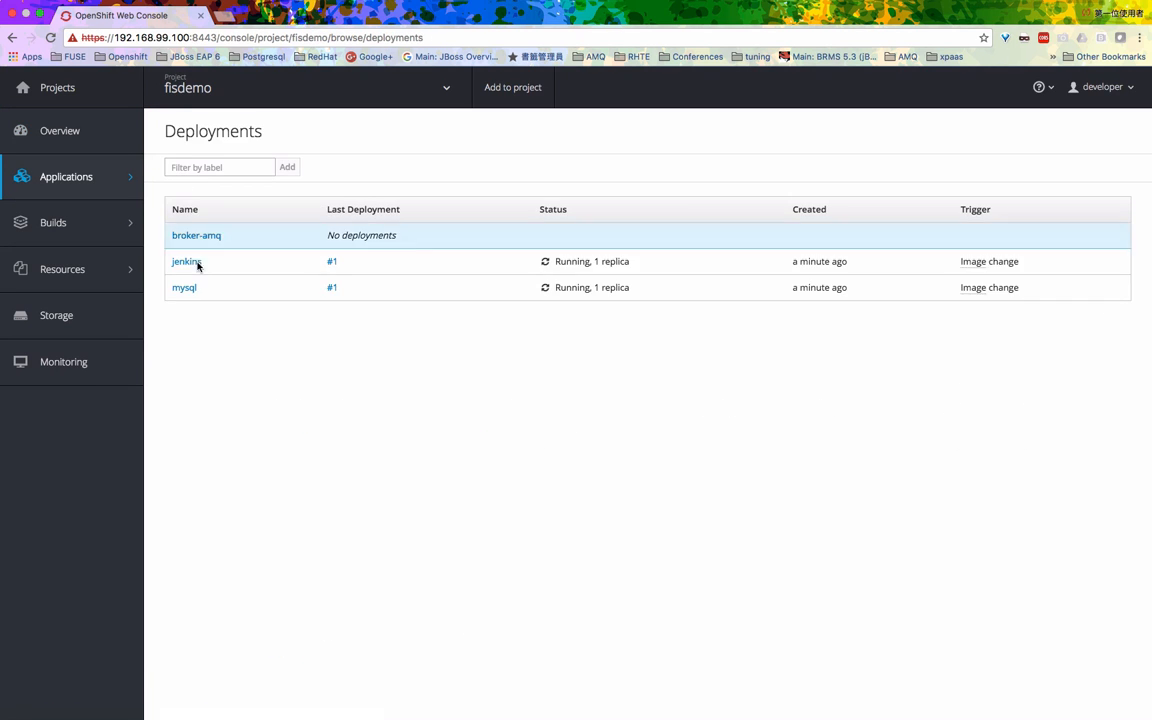
click(184, 287)
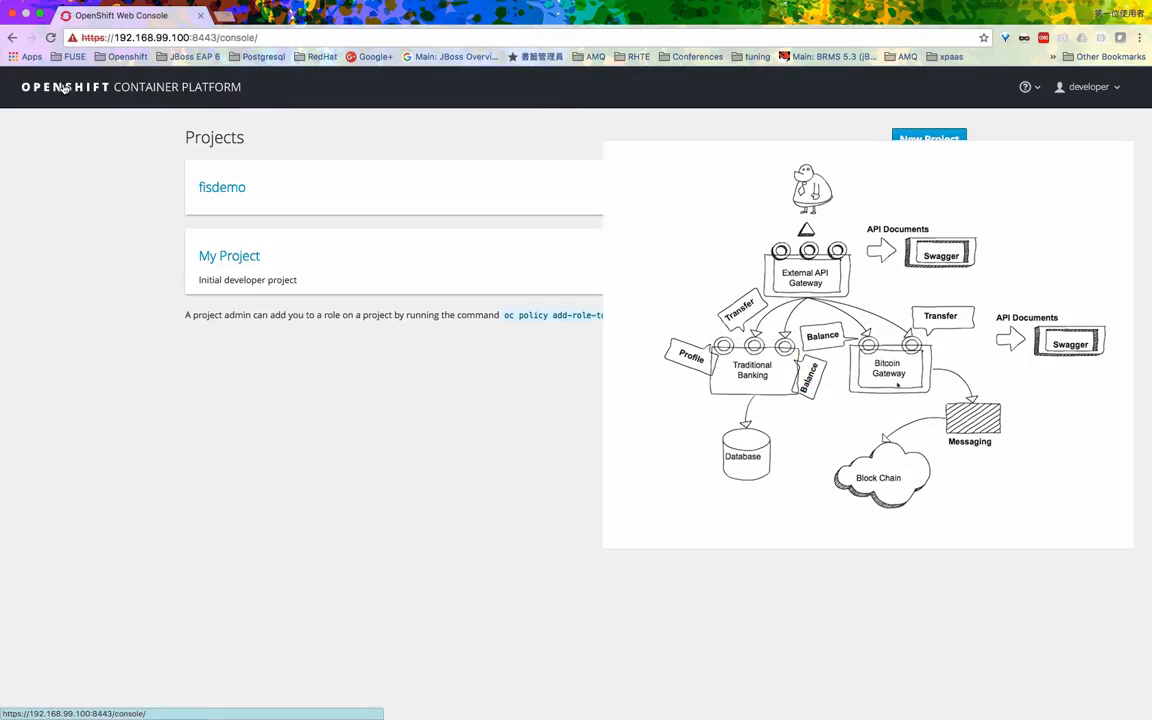
Start fisdemo-pipeline from Builds > Pipelines and open its build log in Jenkins.
click(222, 187)
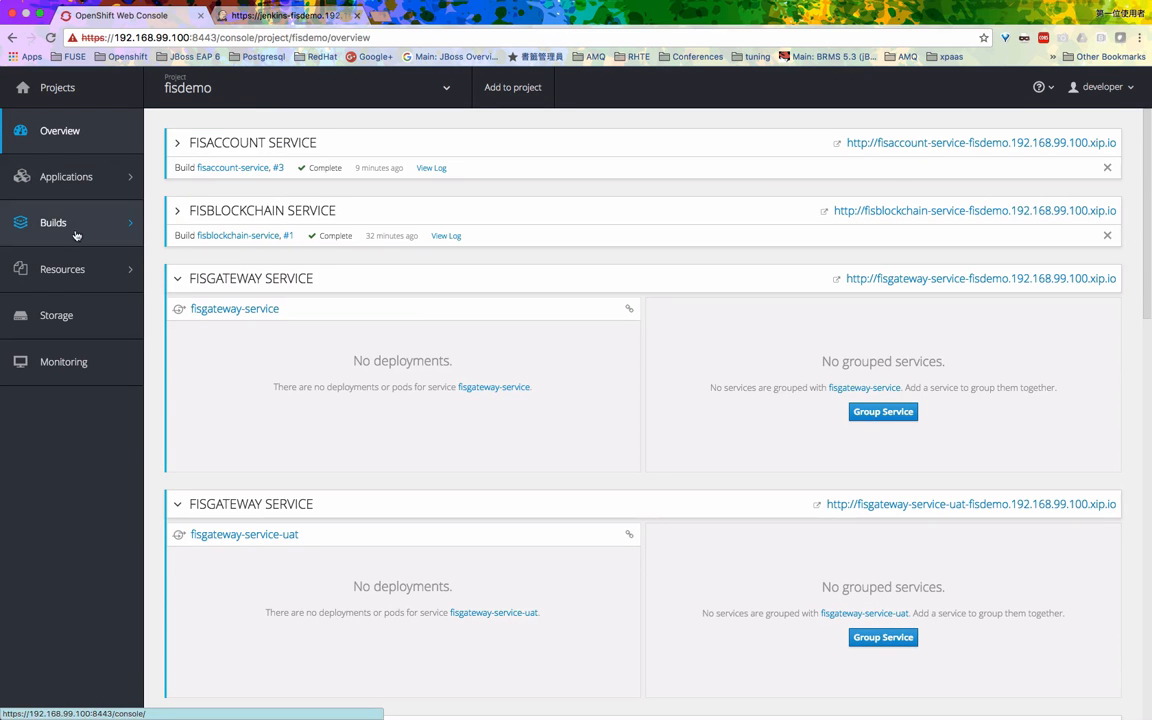
click(53, 222)
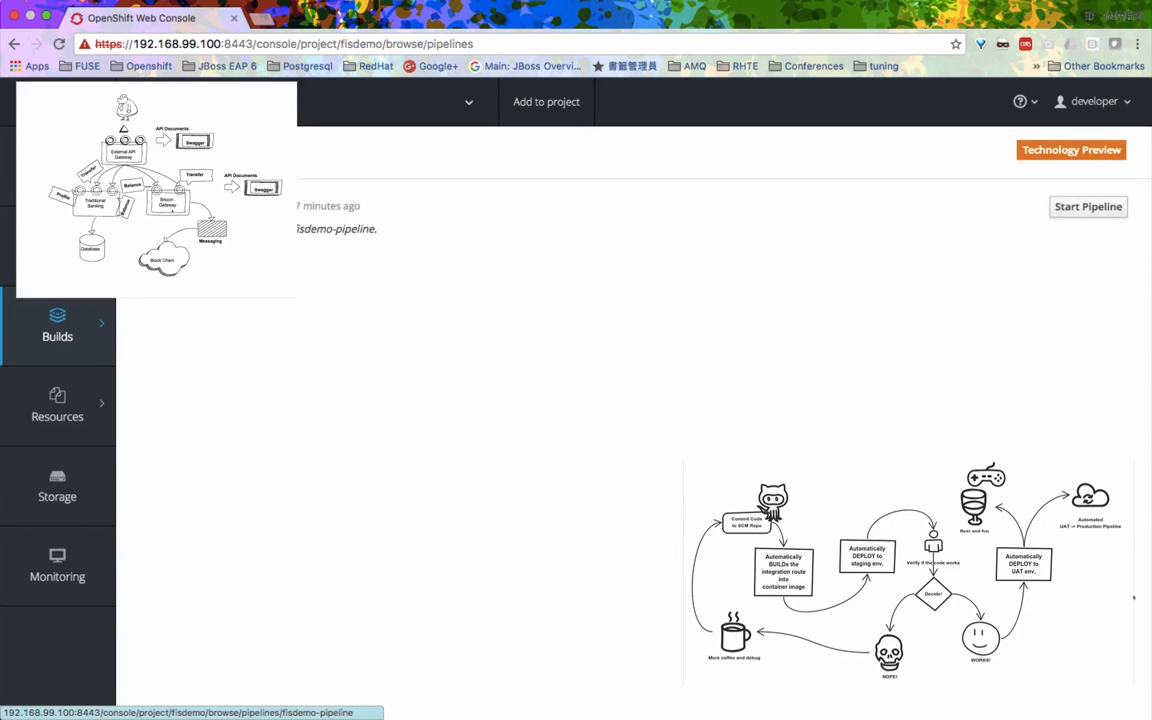
click(1088, 206)
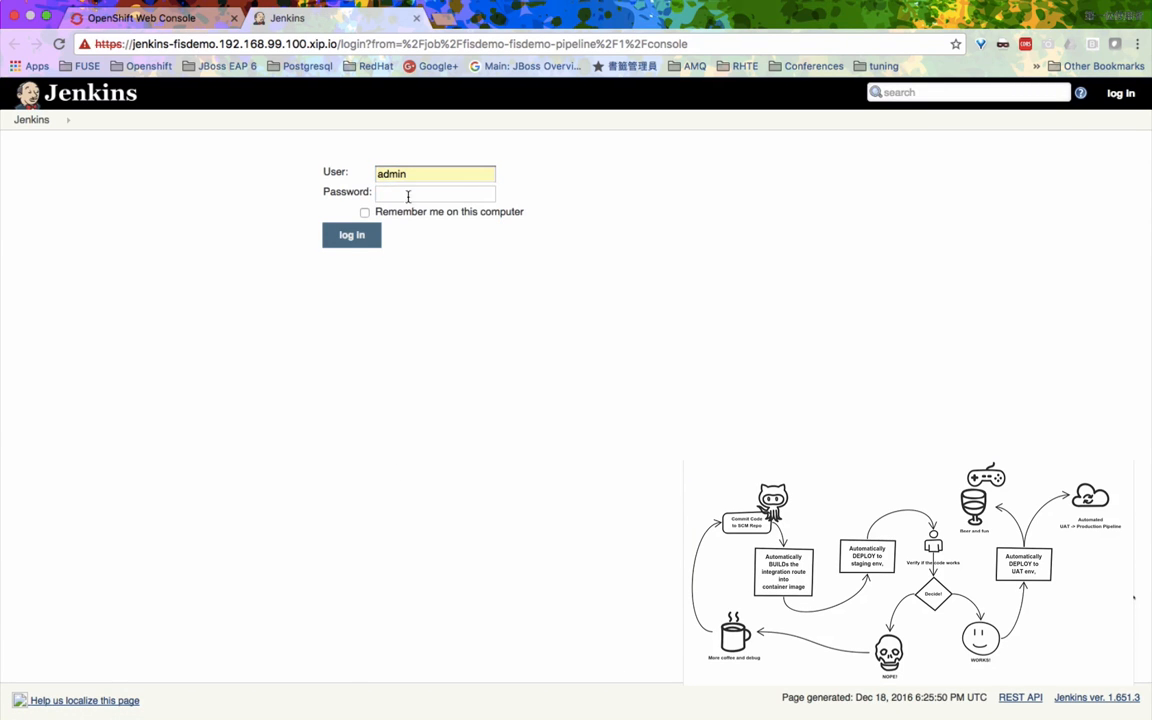
Sign in to Jenkins and scroll through the pipeline #1 console output.
click(351, 234)
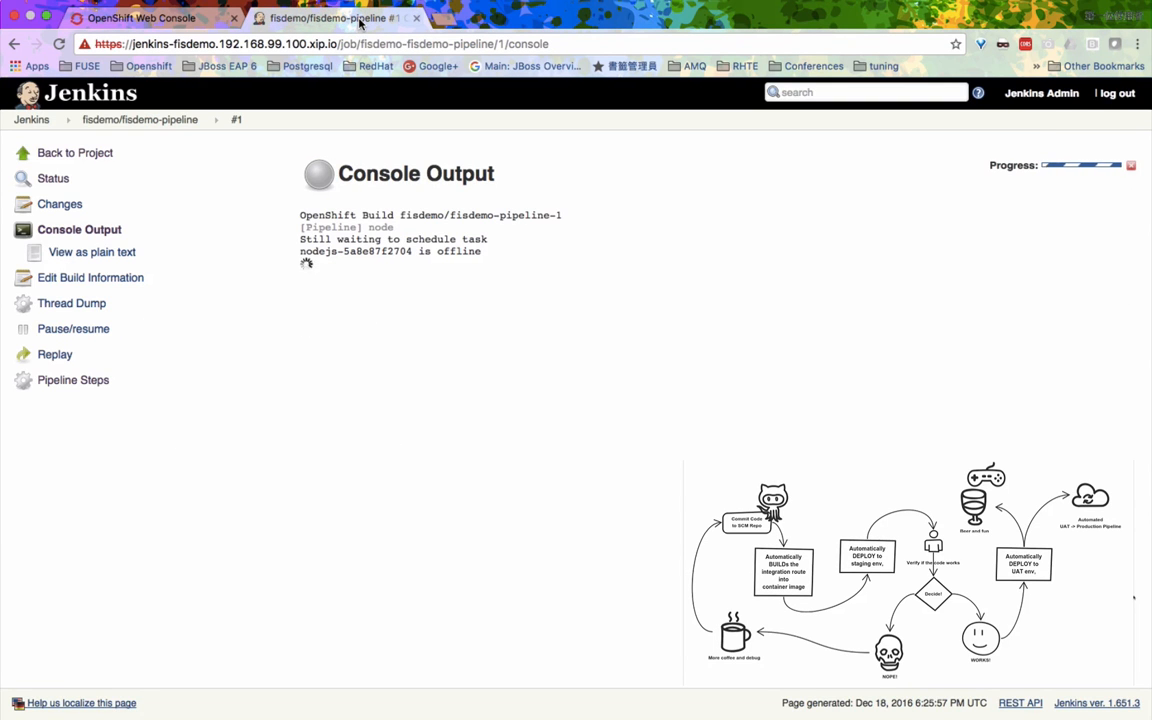
scroll(down, 3)
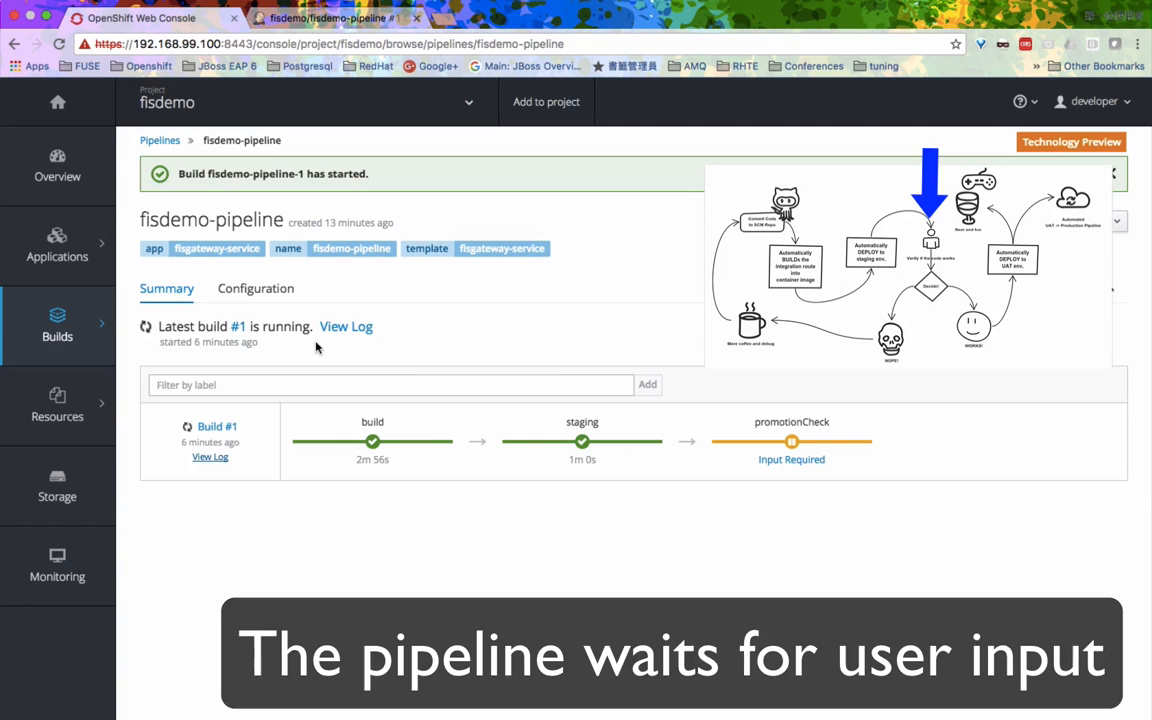
mouse_move(335, 430)
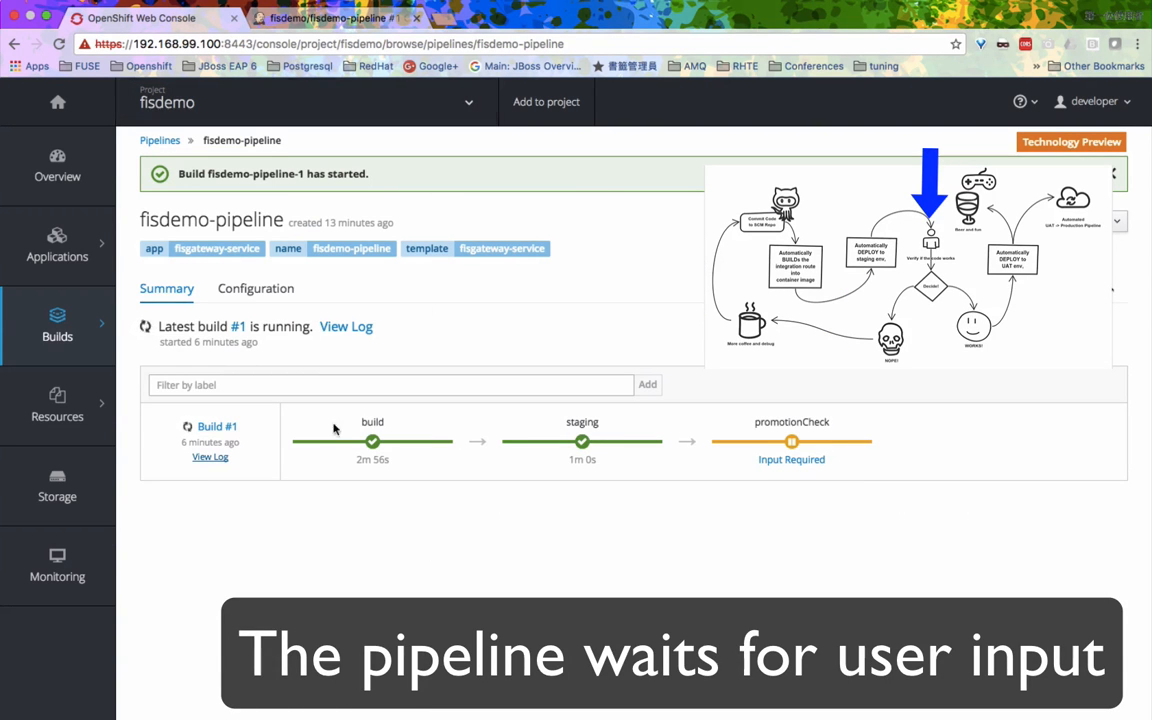
Verify via Services that the staging gateway returns a 1000 bitcoin balance for account 234567.
click(57, 245)
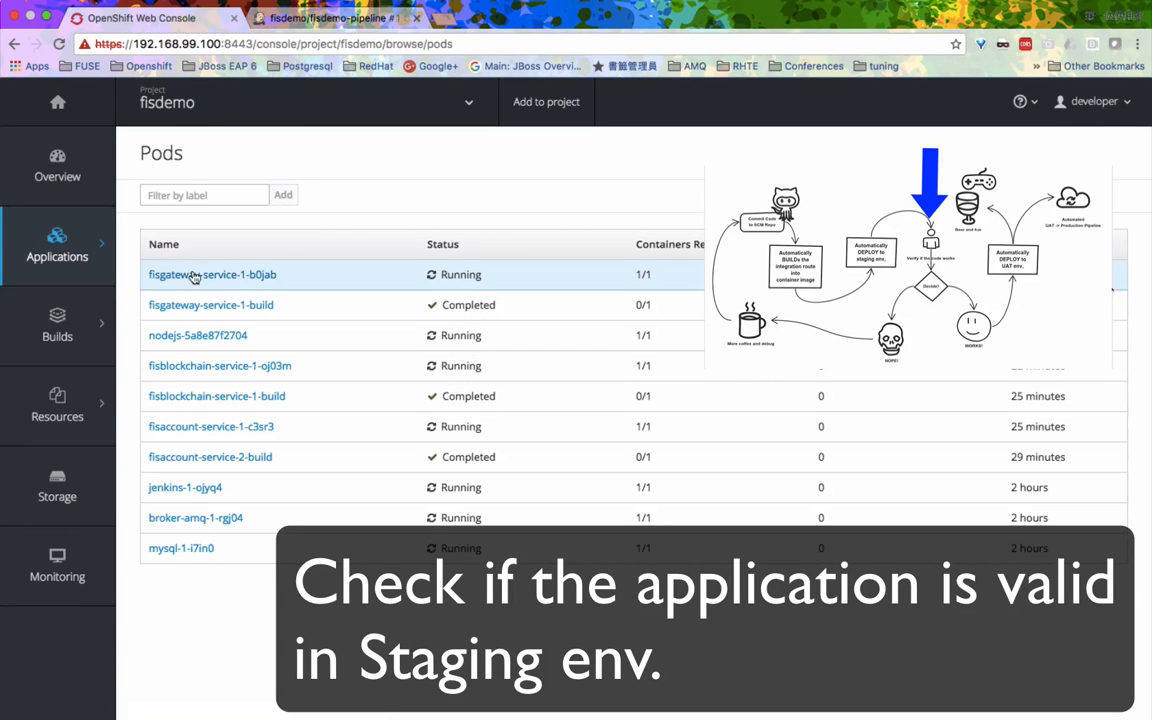
click(57, 245)
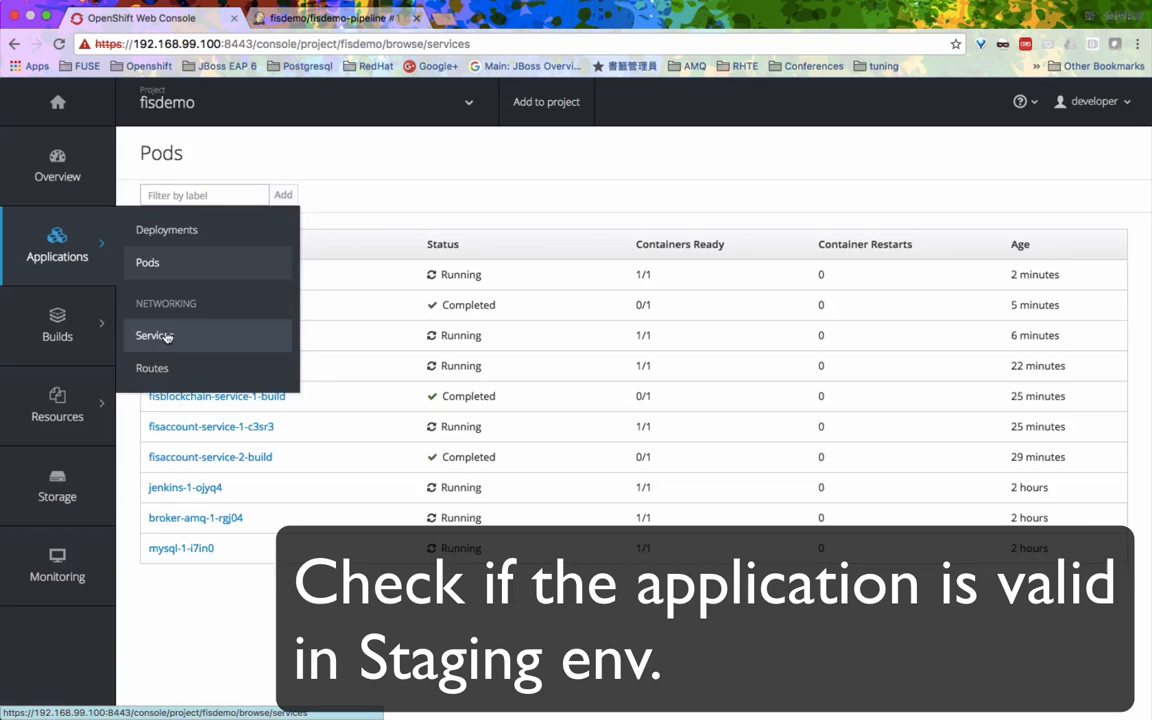
click(154, 335)
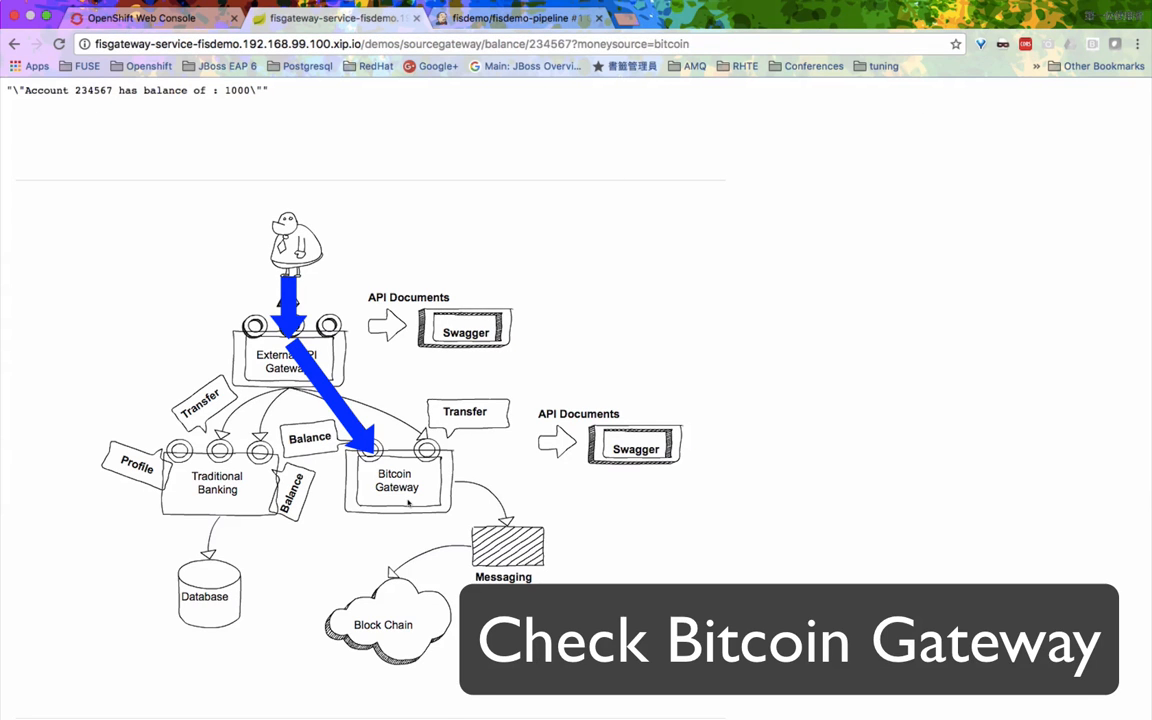
click(510, 18)
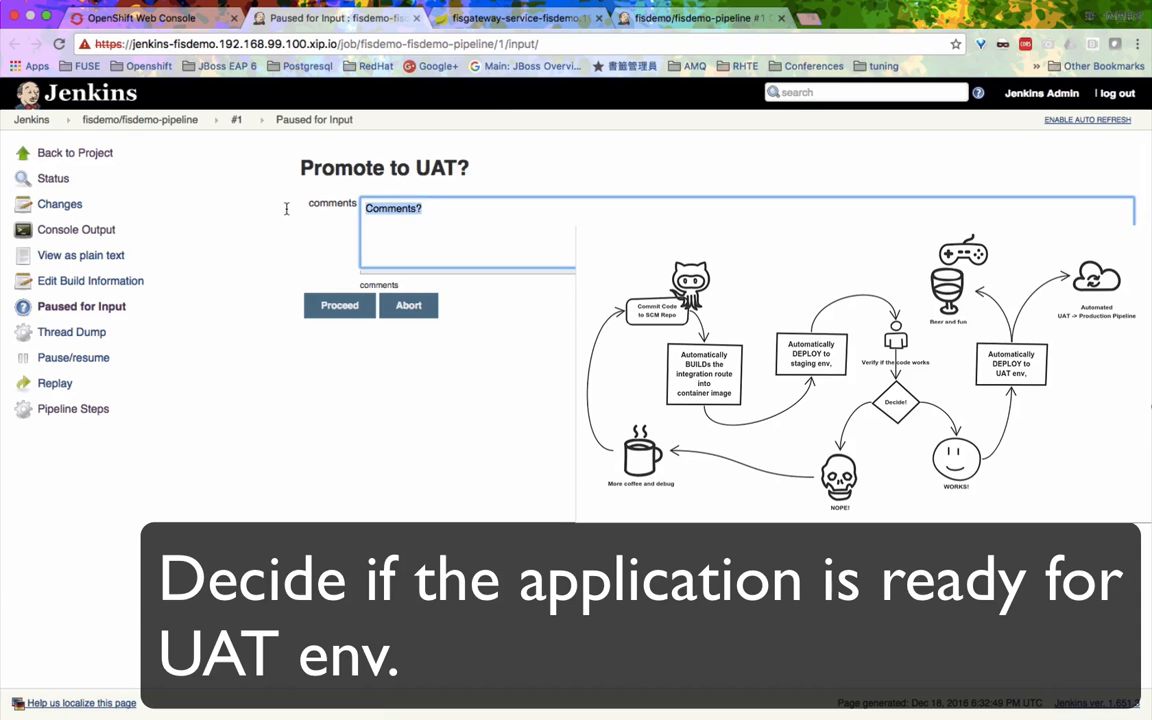
Approve the UAT promotion with the comment 'It's great!' and return to the pods list.
text(It's grea)
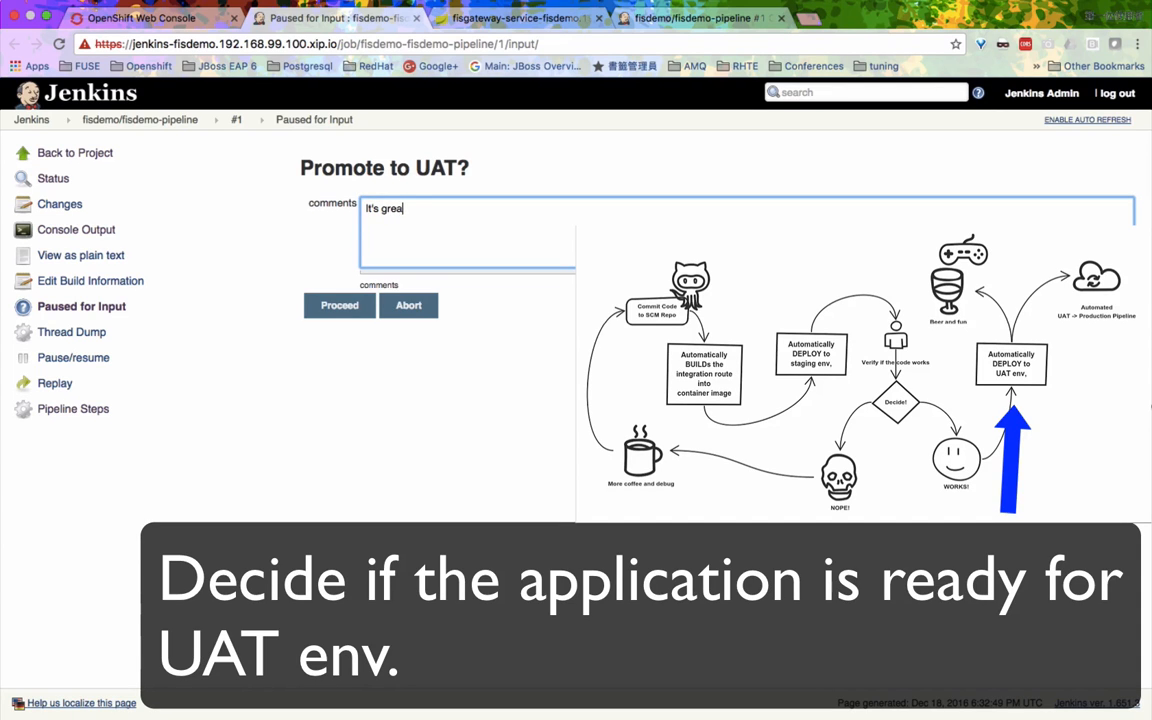
click(339, 305)
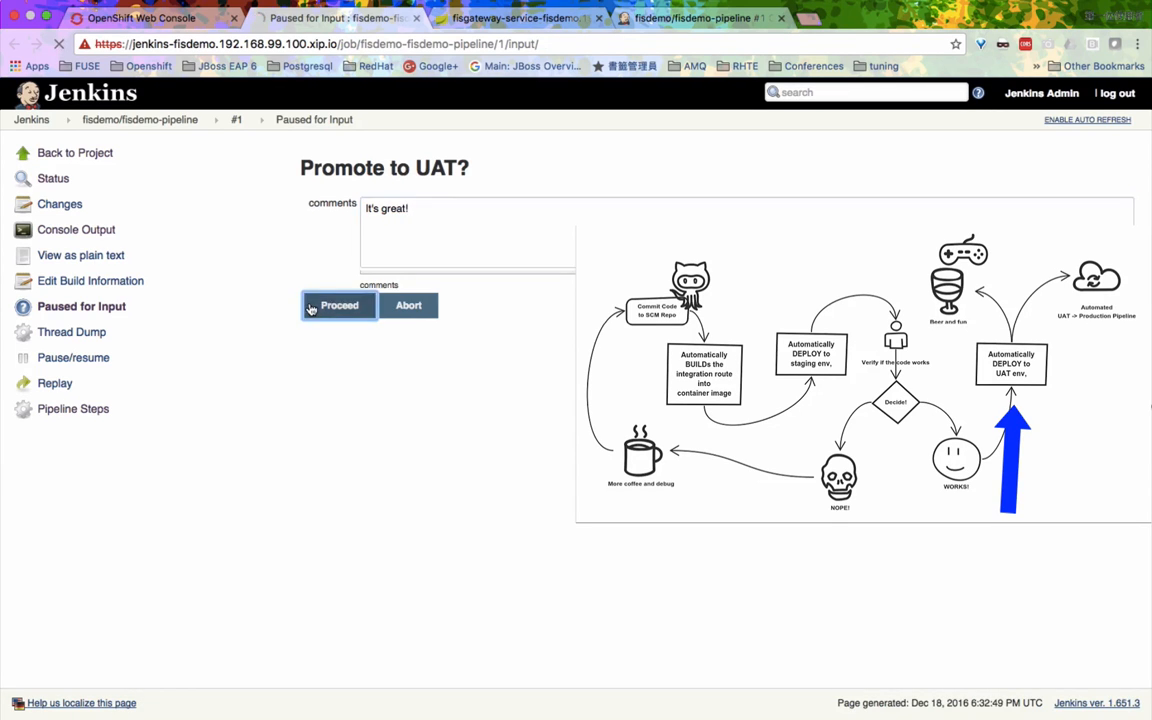
click(339, 305)
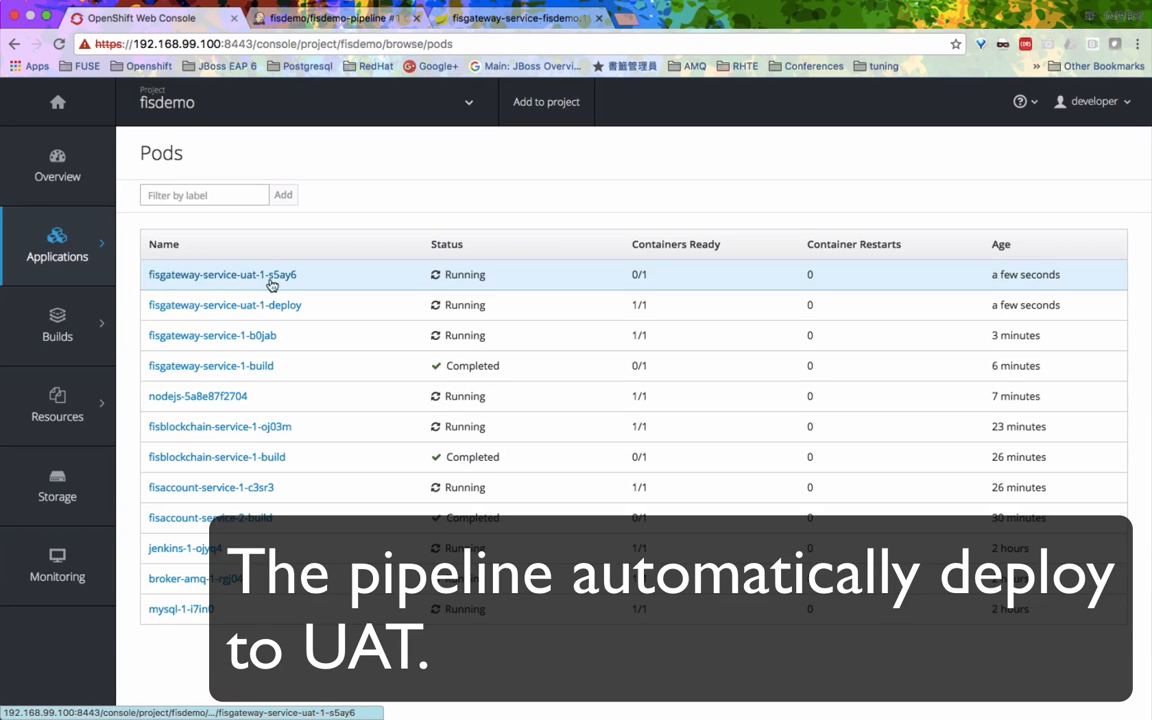
mouse_move(246, 102)
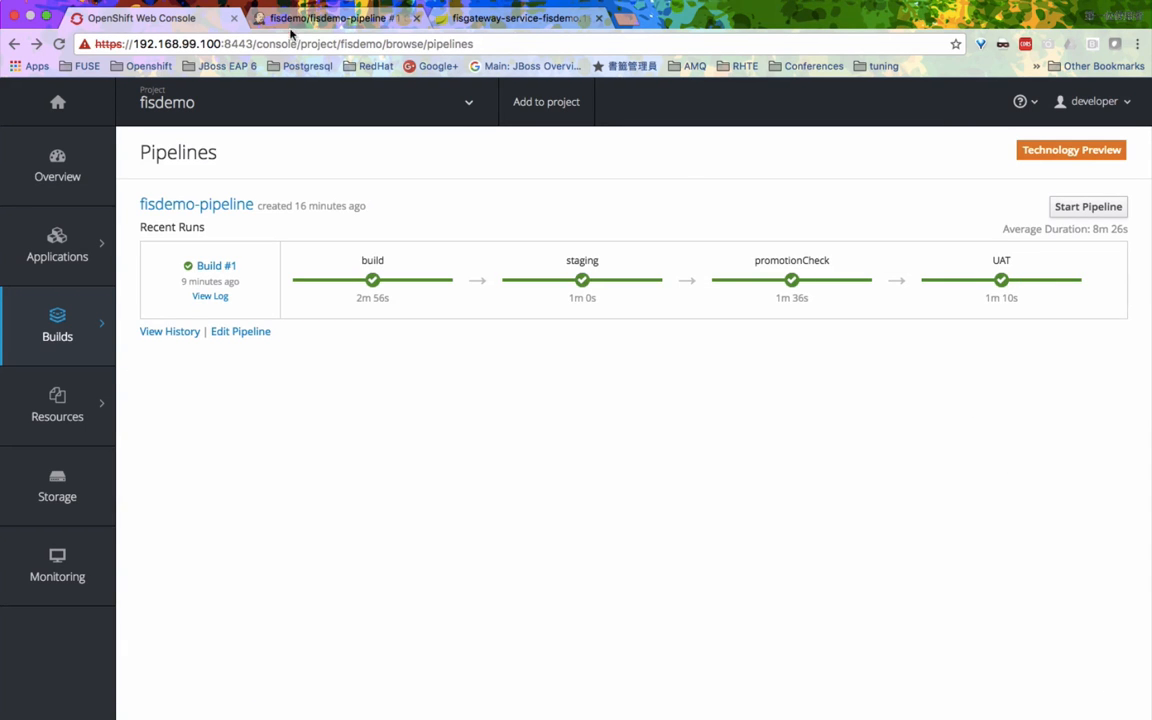
Open the fisgateway-service-uat route, which returns a 5000 balance for account 123456.
click(57, 245)
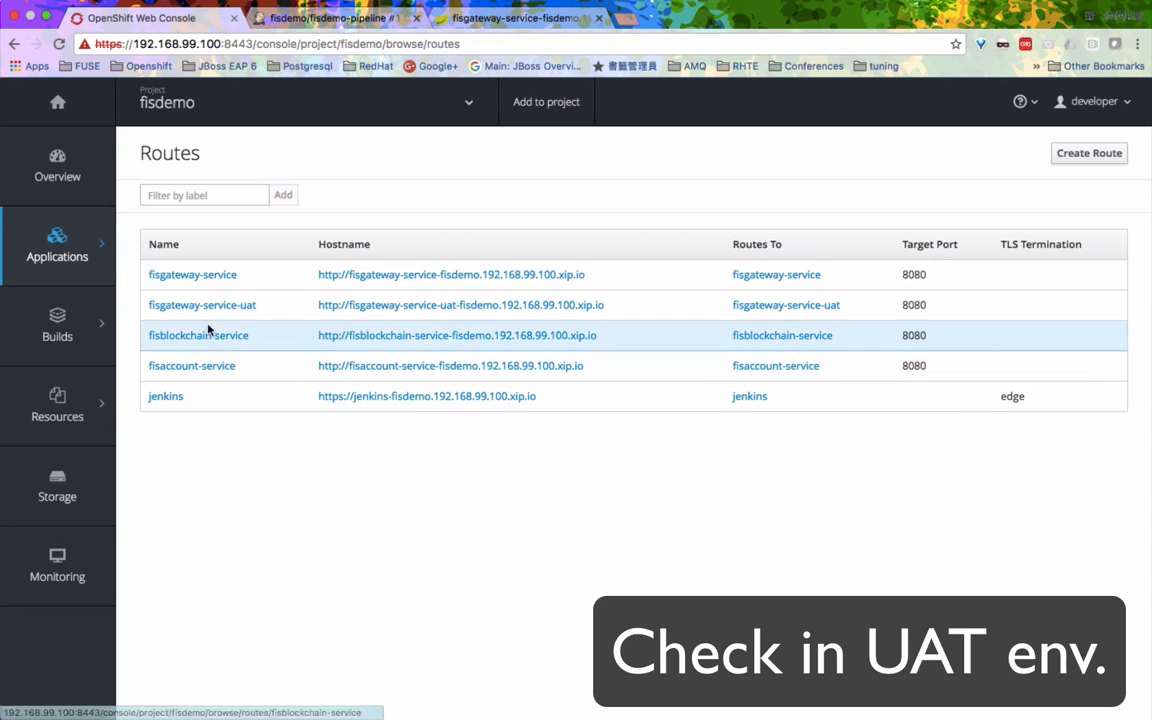
click(461, 305)
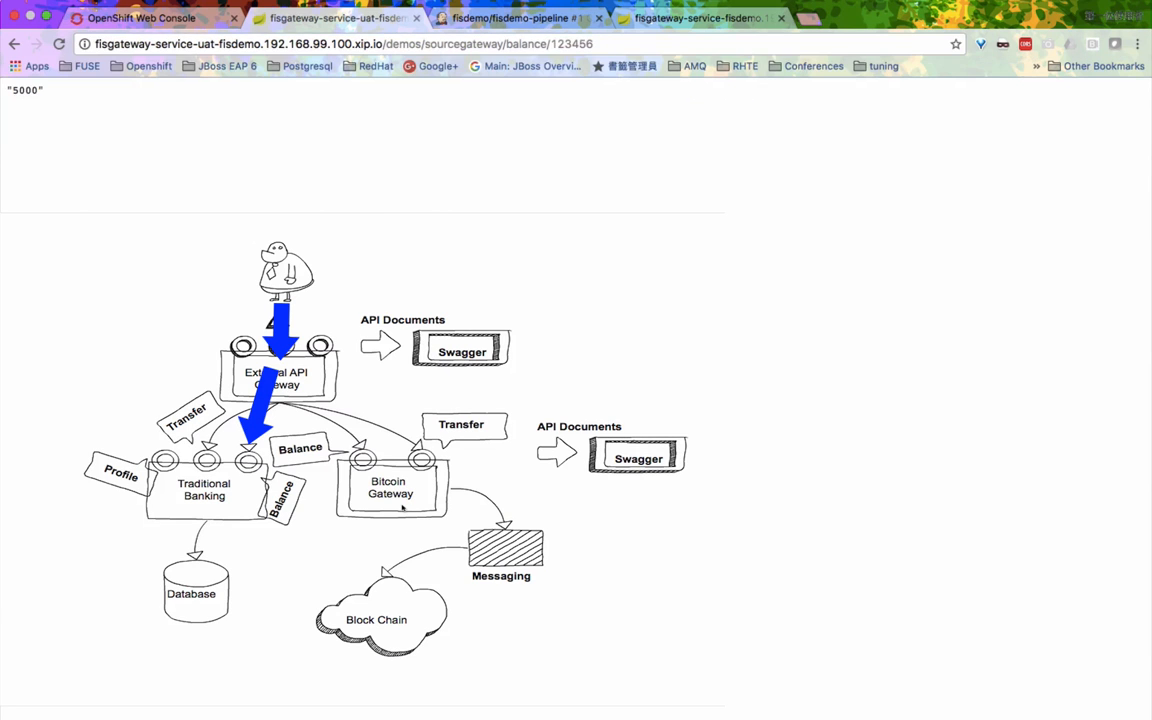
Query UAT bitcoin balances: 3000 for account 123456 and 1000 for account 234567.
key(Return)
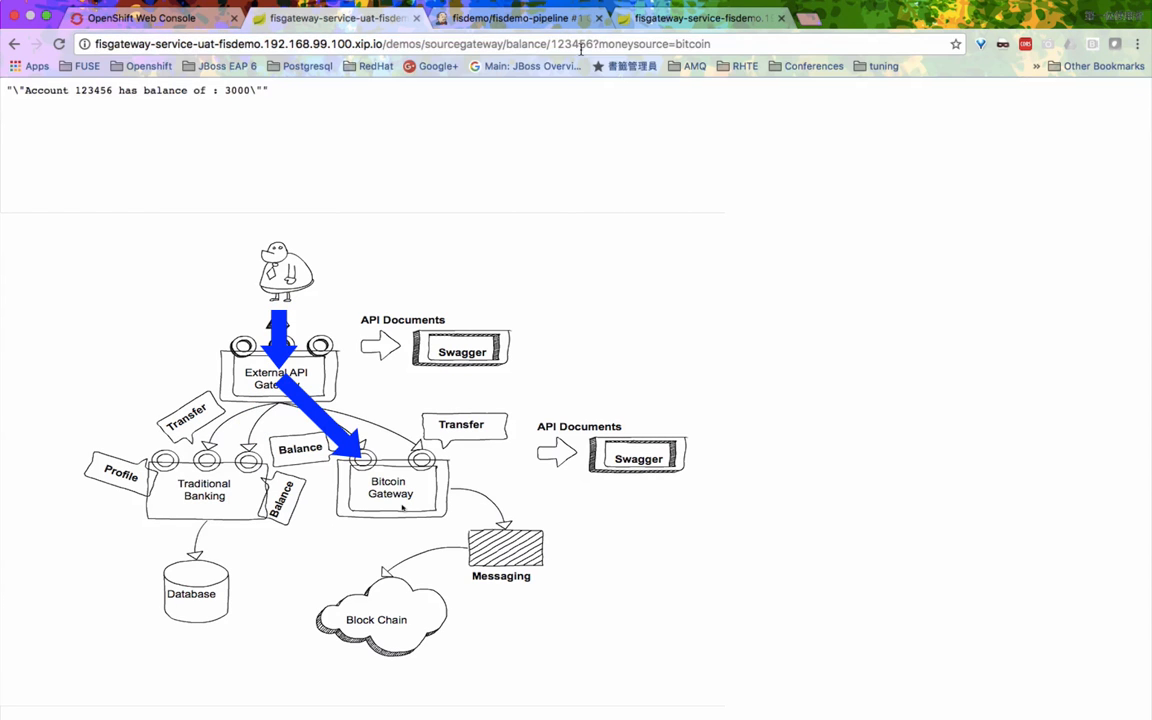
click(140, 18)
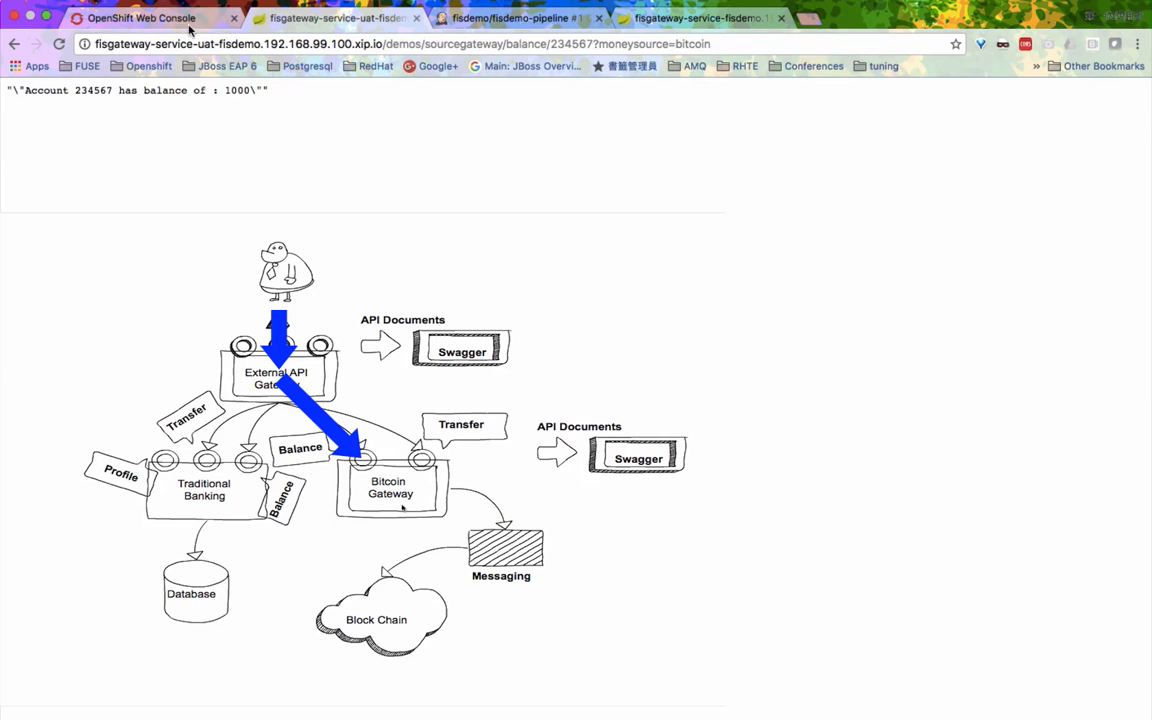
click(140, 18)
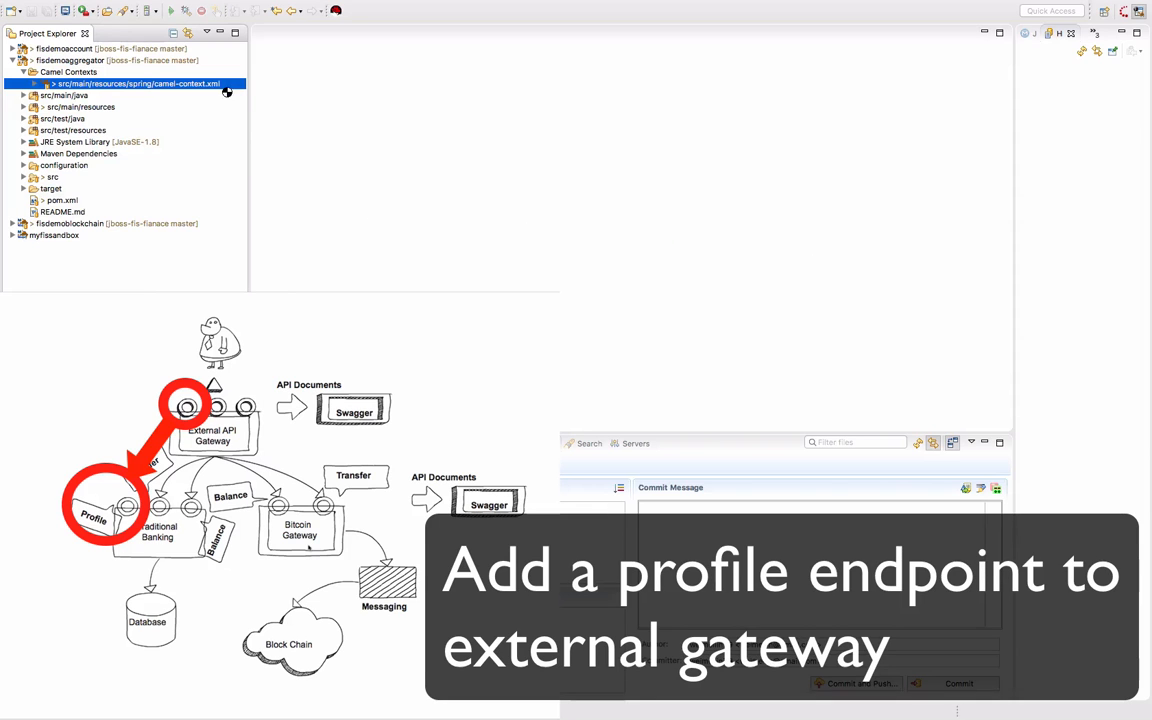
Review the new profile/{acctid} route in the gateway camel-context.xml, save it, and stage it.
double_click(135, 83)
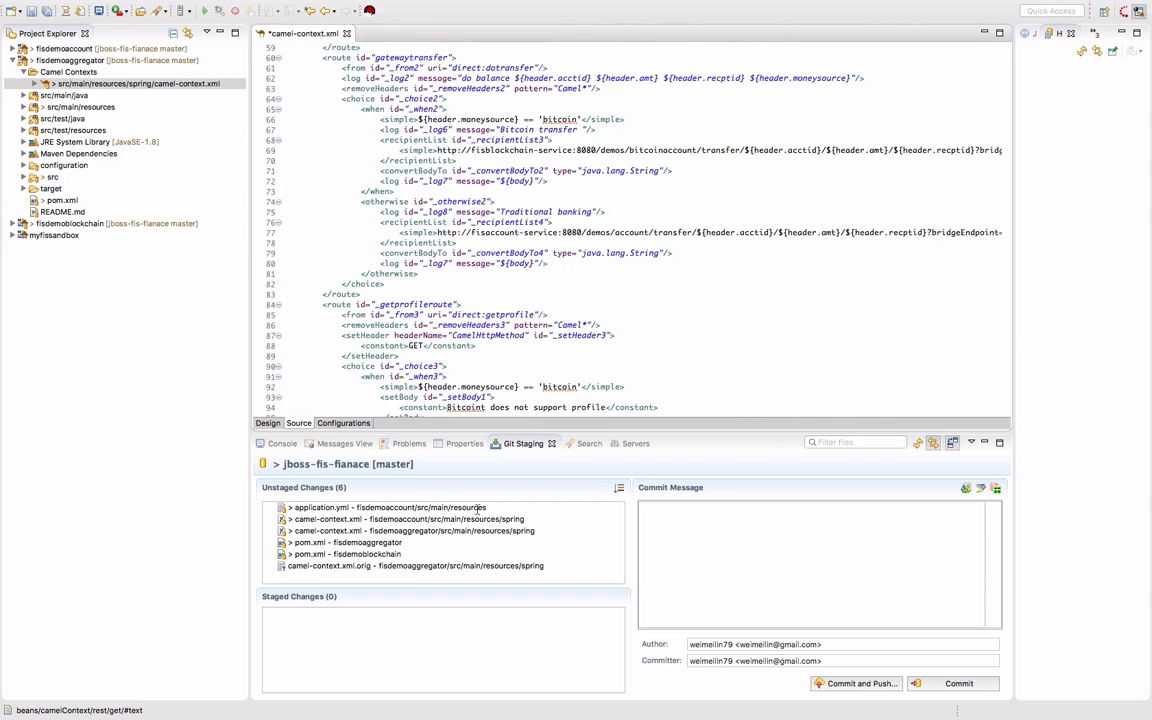
scroll(up, 3)
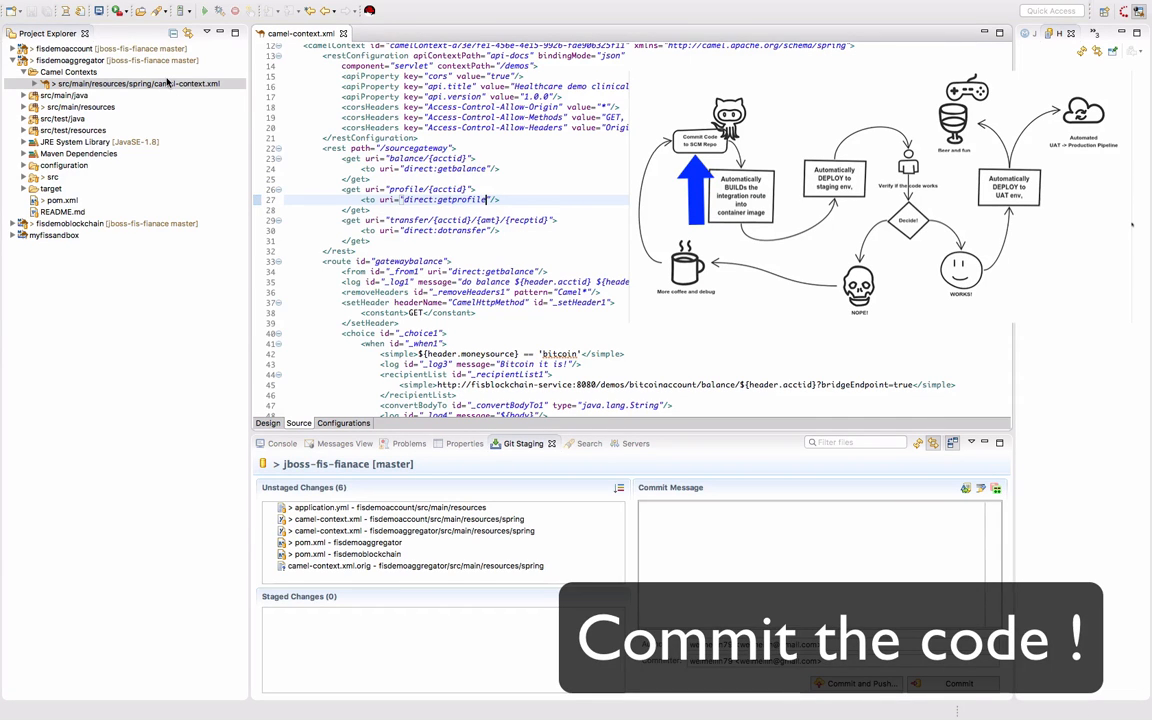
right_click(140, 84)
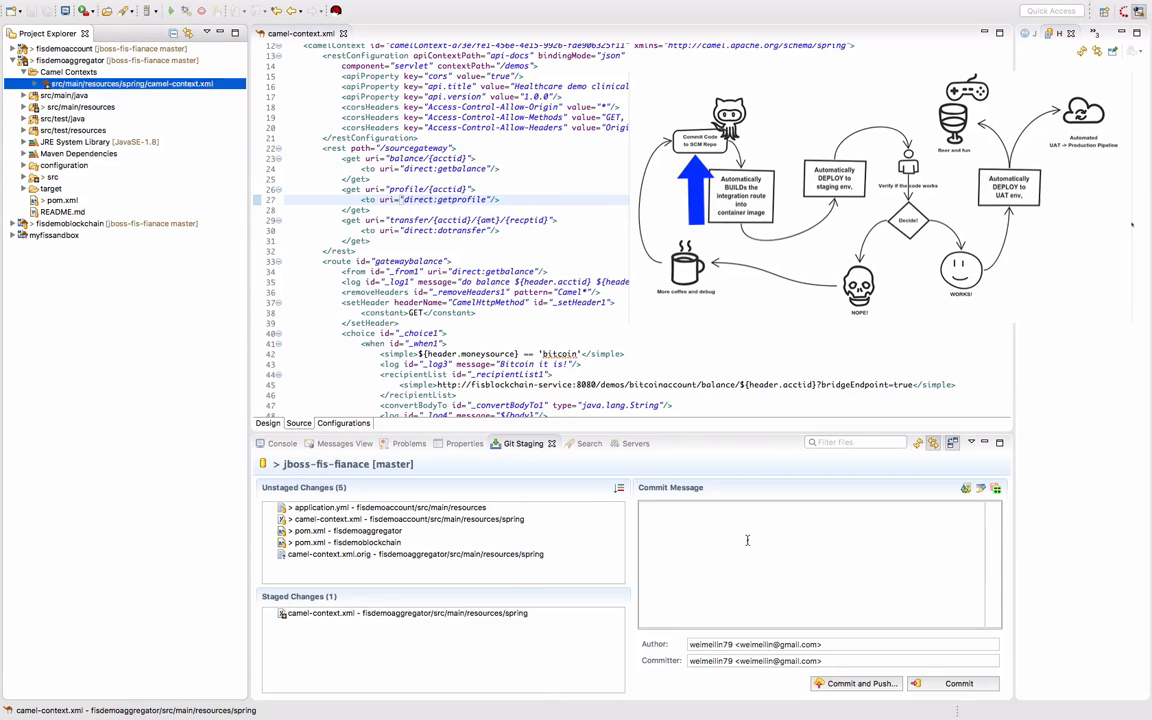
Commit and push the staged change with the message 'Add profile endpoint to gateway'.
text(Add profile endpoint to gatw)
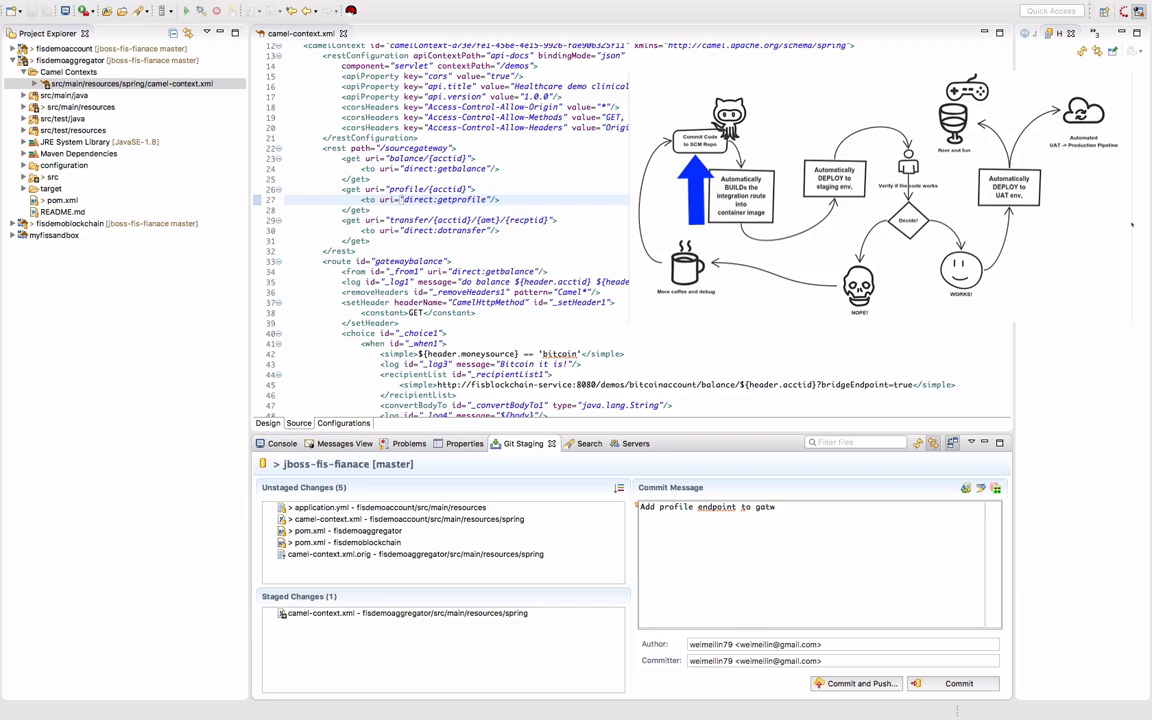
text(eway)
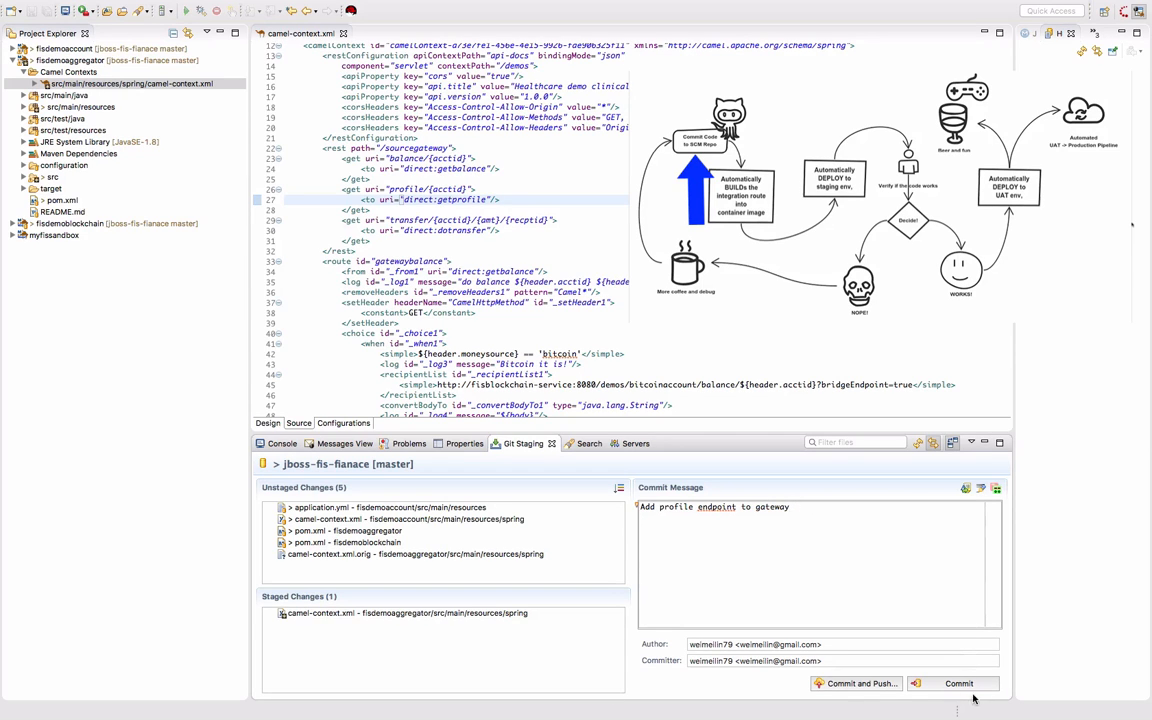
click(855, 683)
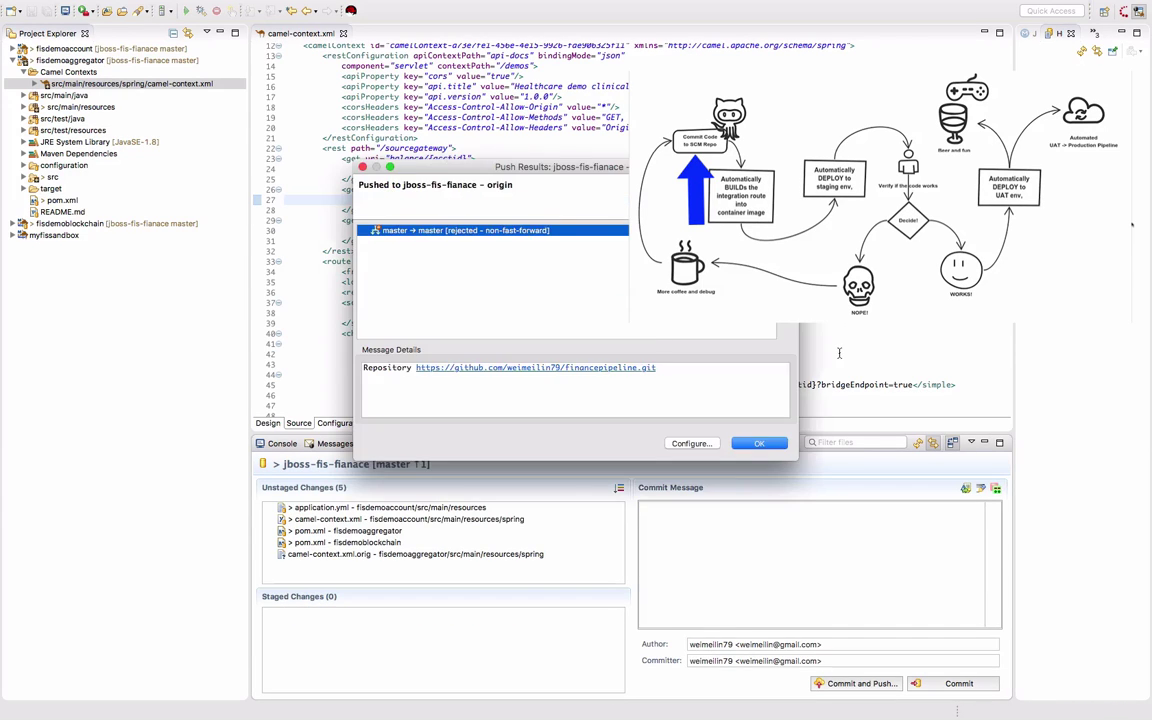
click(758, 443)
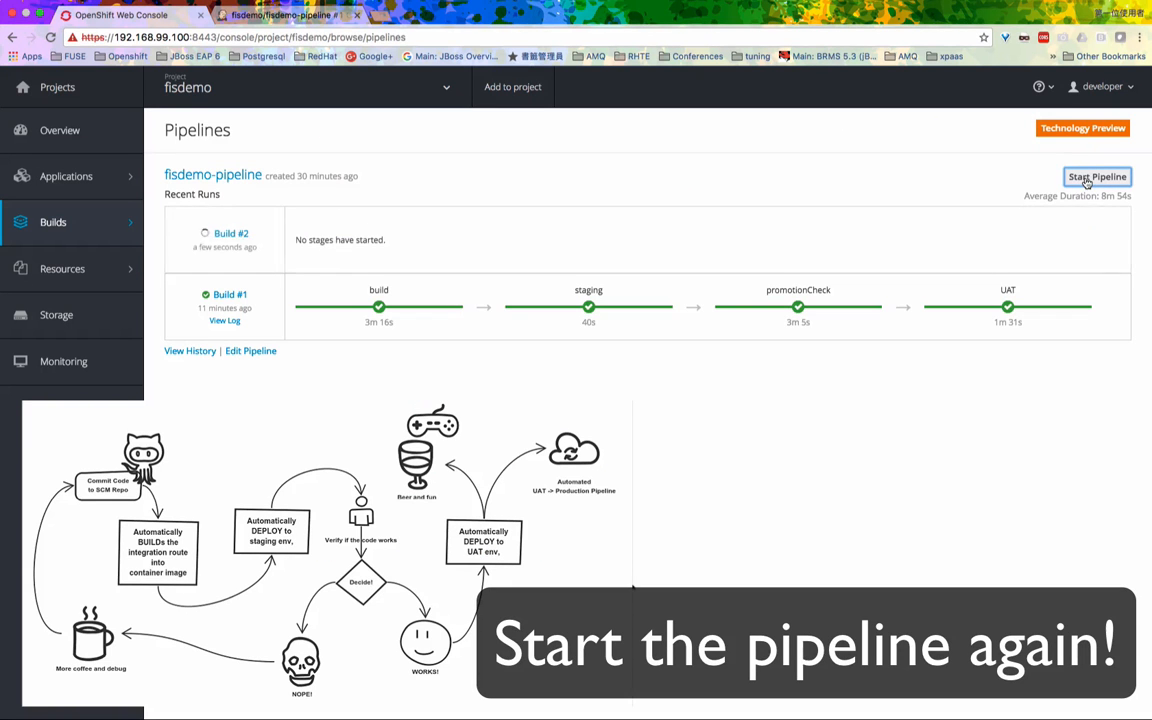
Run fisdemo-pipeline build #2 through staging, then view the project's routes.
click(1097, 177)
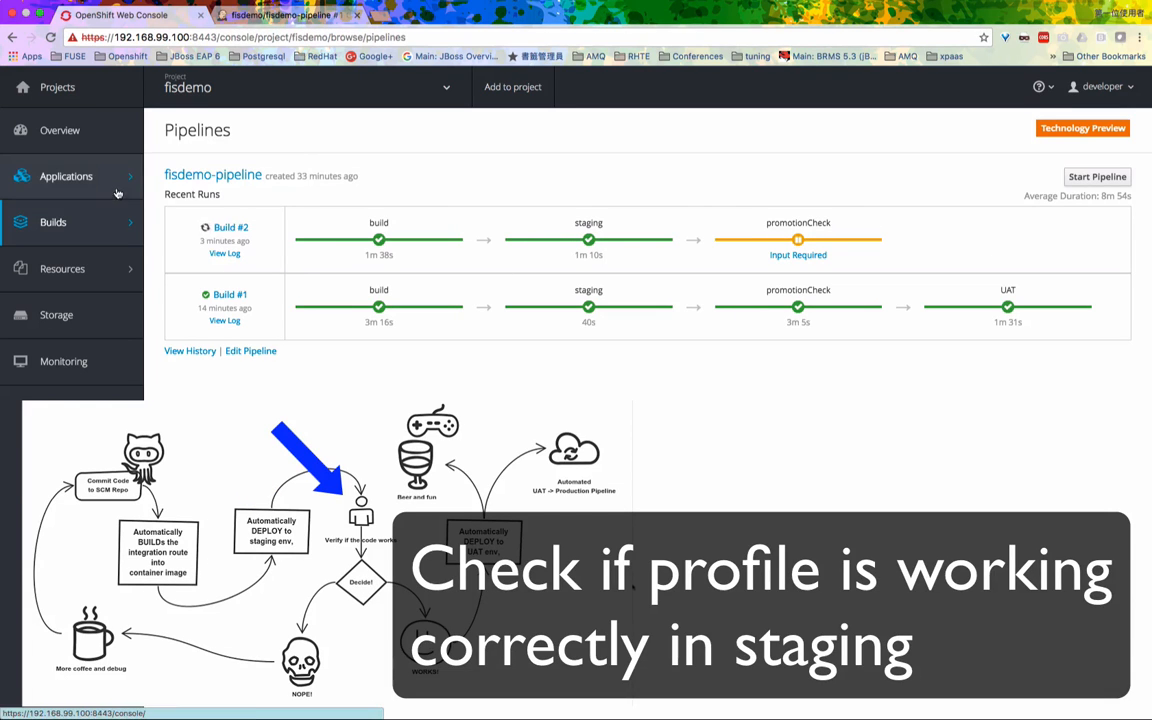
click(66, 176)
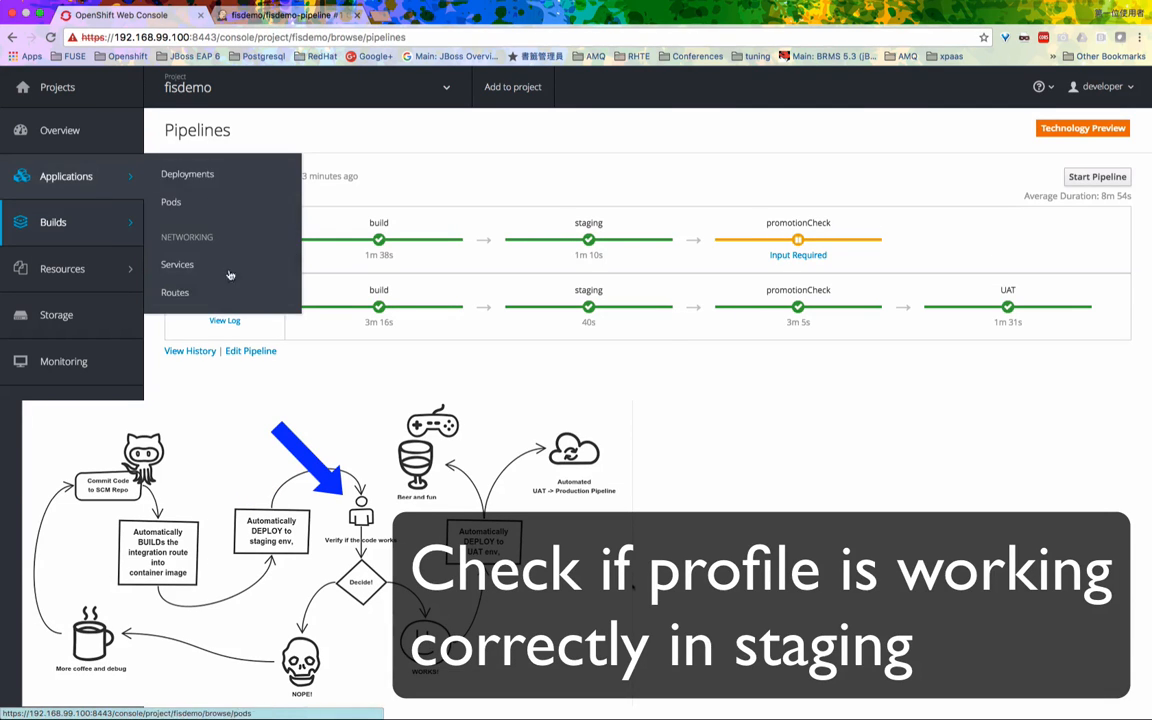
click(175, 292)
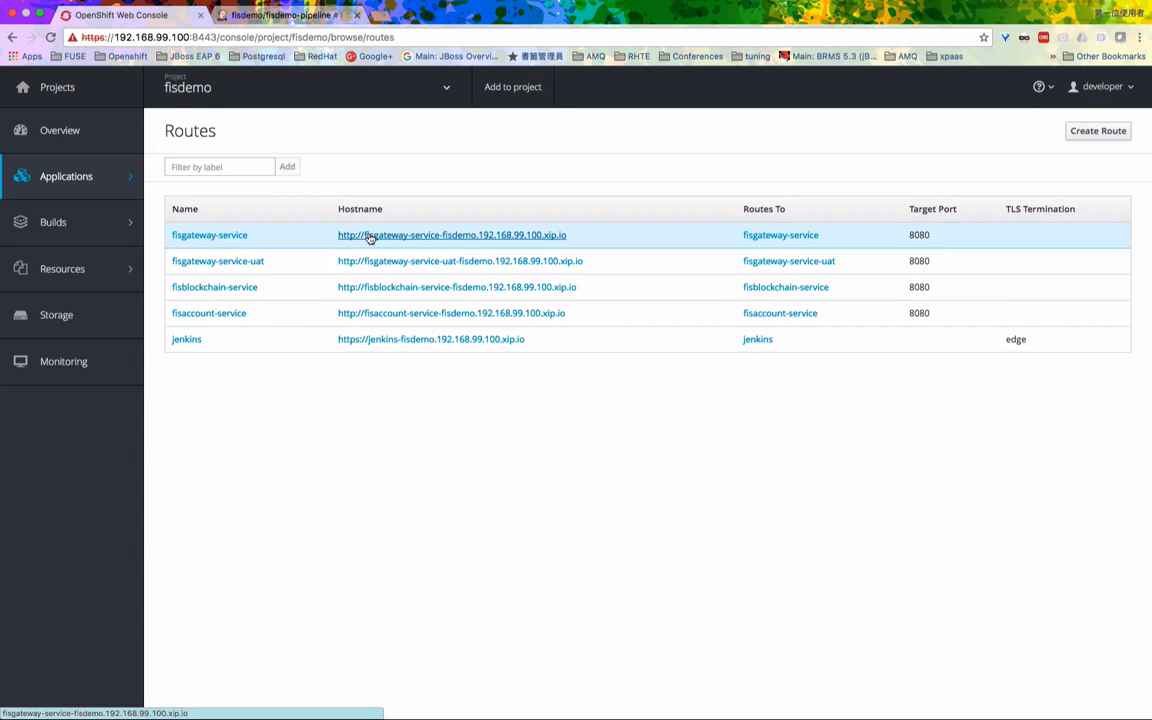
Request account 123456's profile on the UAT gateway host, which returns a 404.
click(452, 235)
text(fisgateway-service-fisdemo.192.168.99.100.xip.io/)
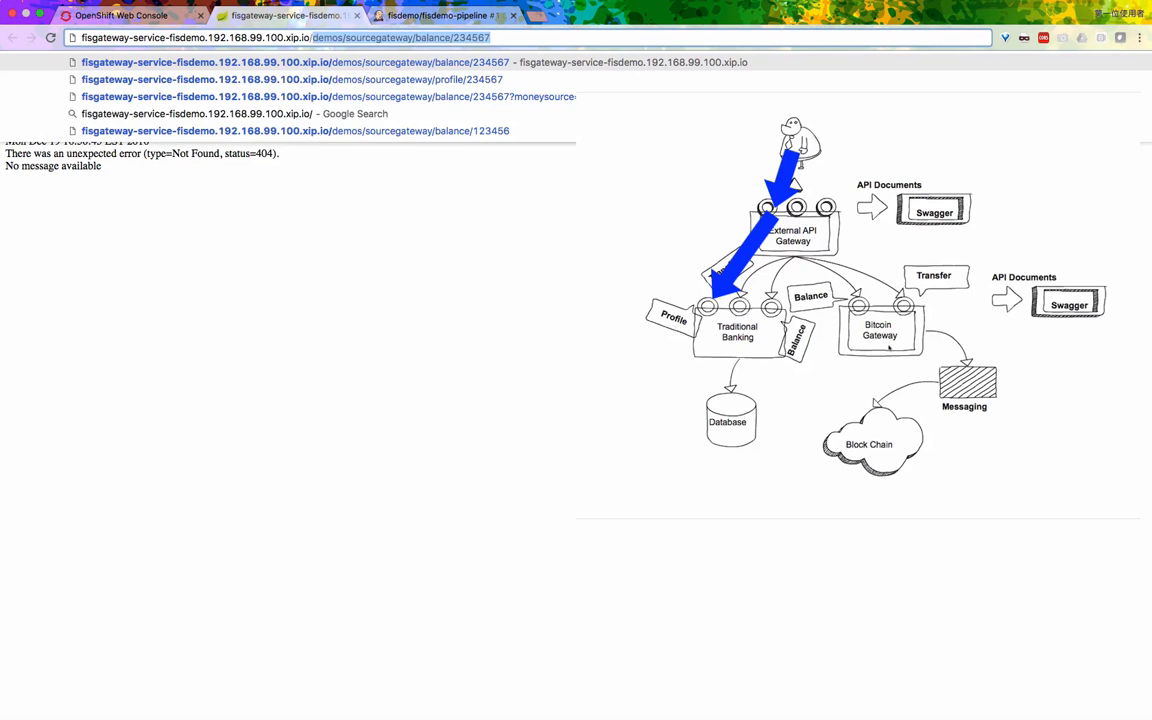
click(294, 79)
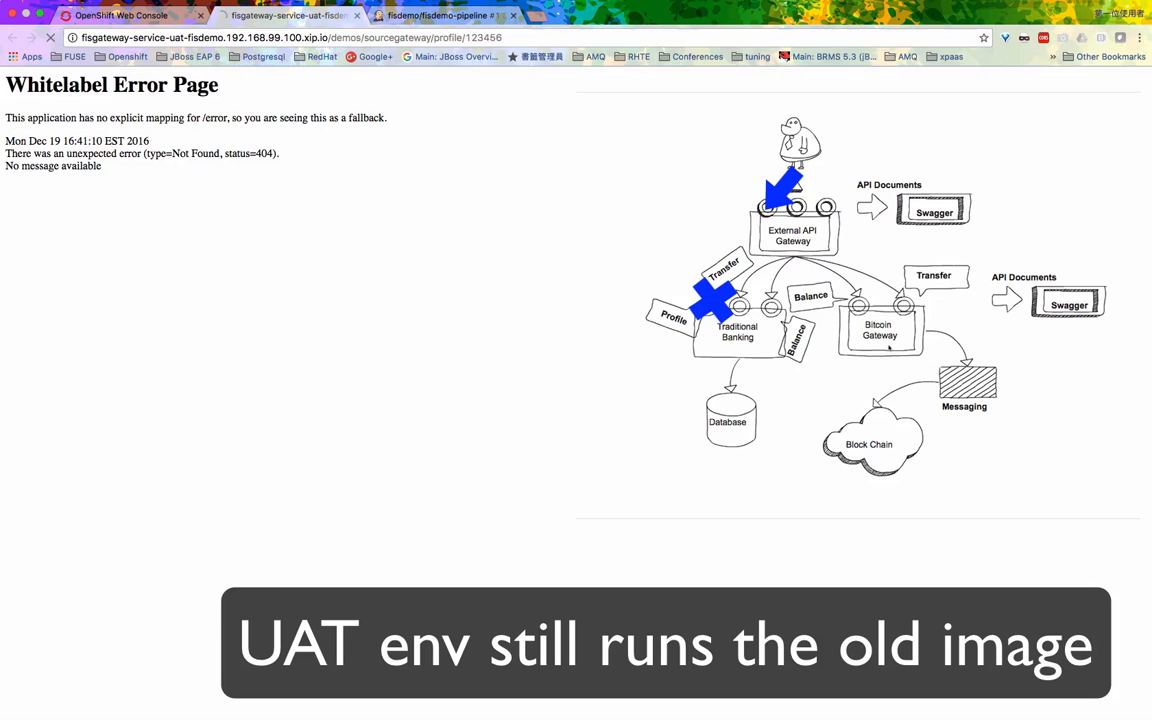
click(120, 15)
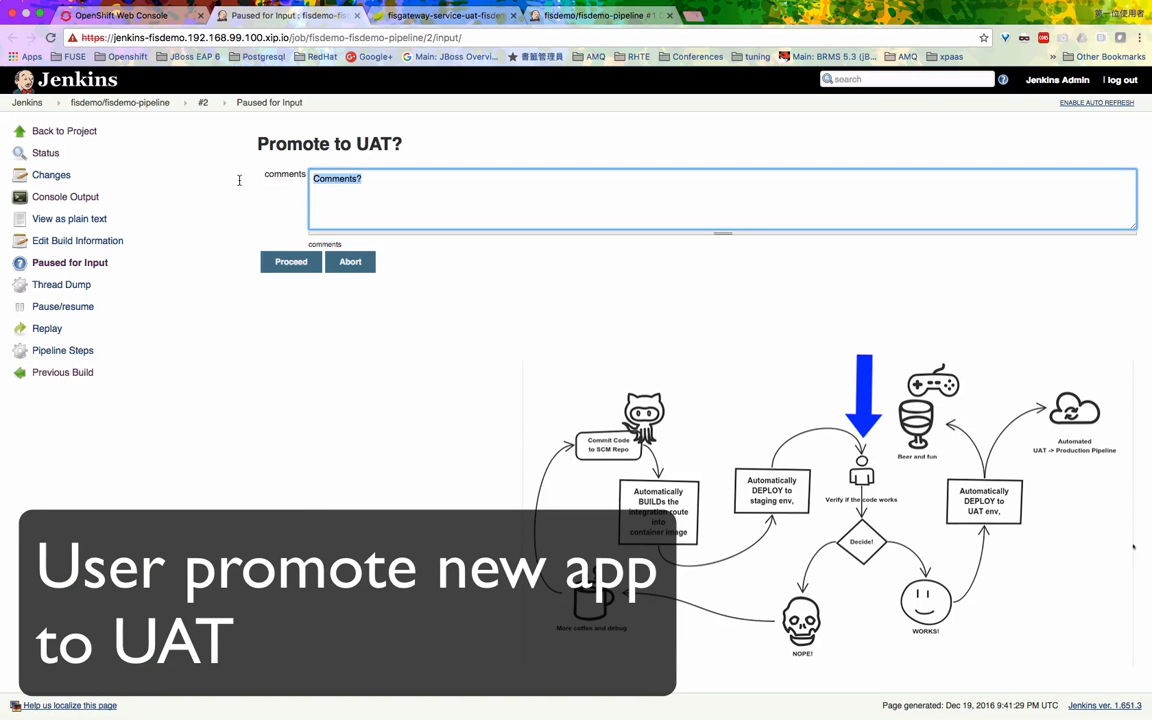
Approve build #2's promotion to UAT with the comment 'OK!'.
text(OK!)
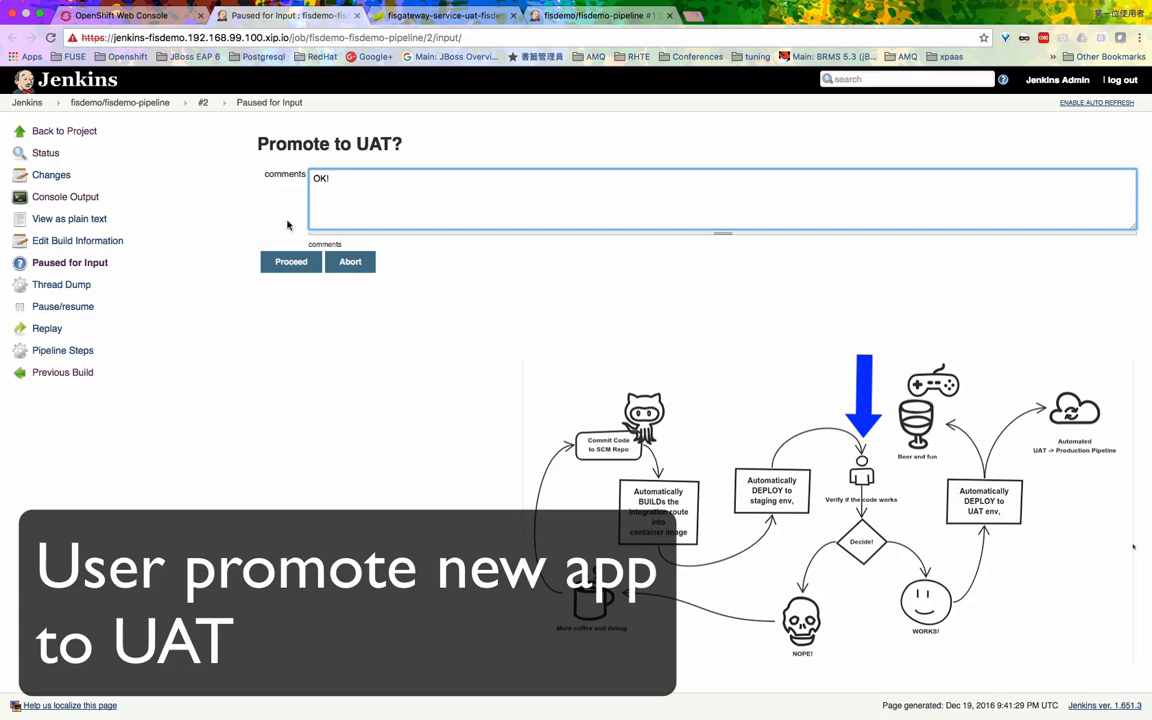
click(291, 261)
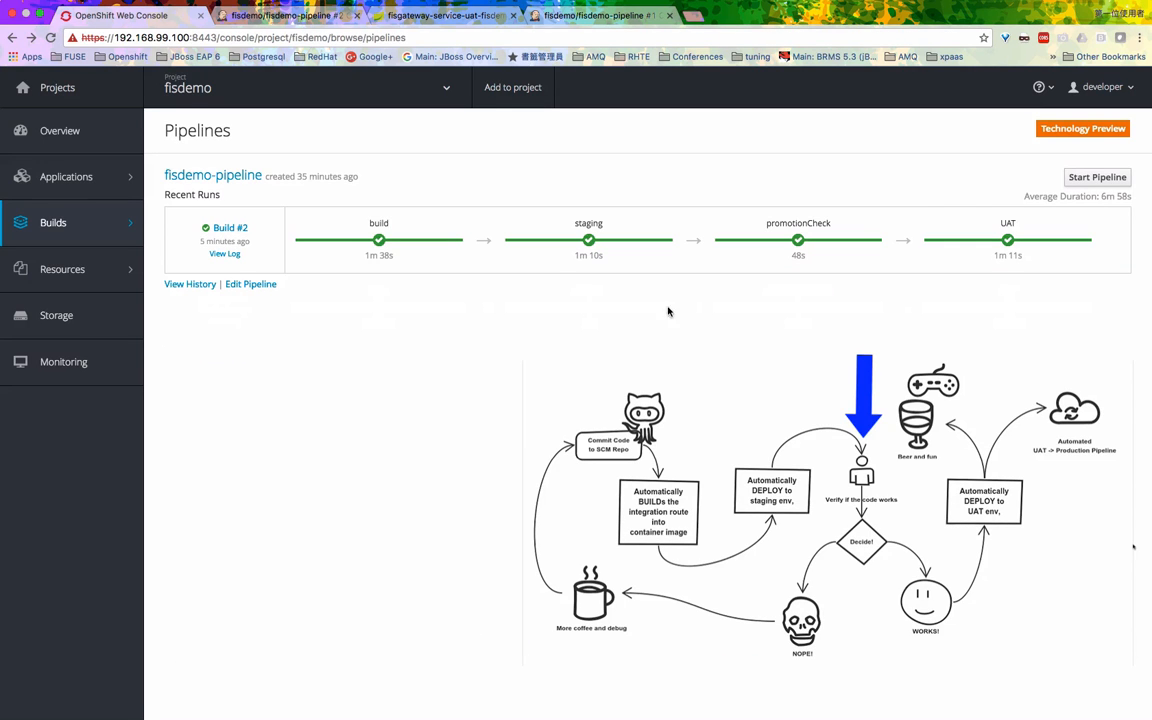
Confirm builds #1 and #2 complete on fisdemo-pipeline, then go to the routes list.
click(212, 175)
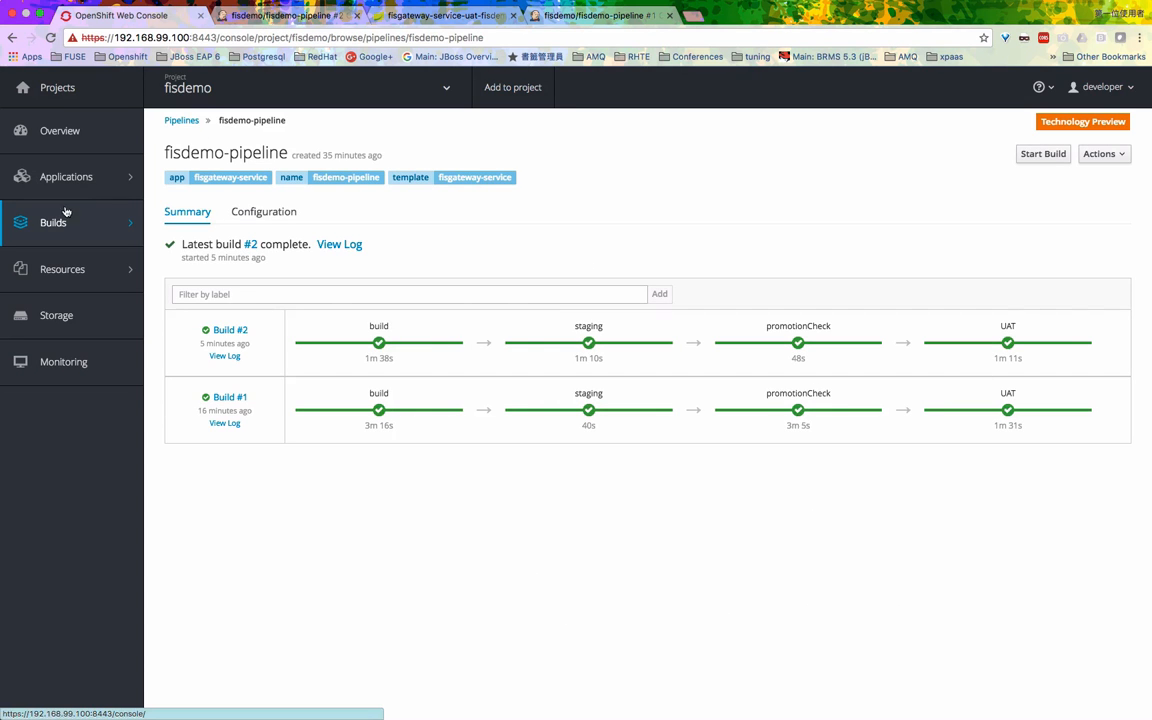
click(66, 176)
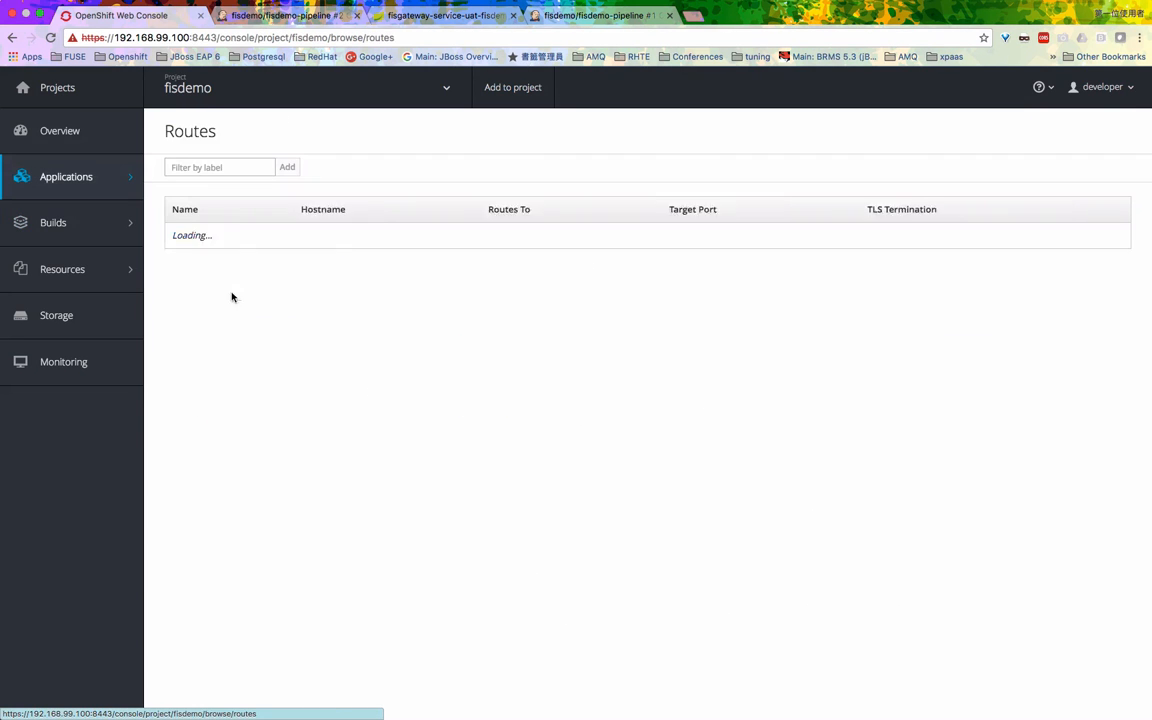